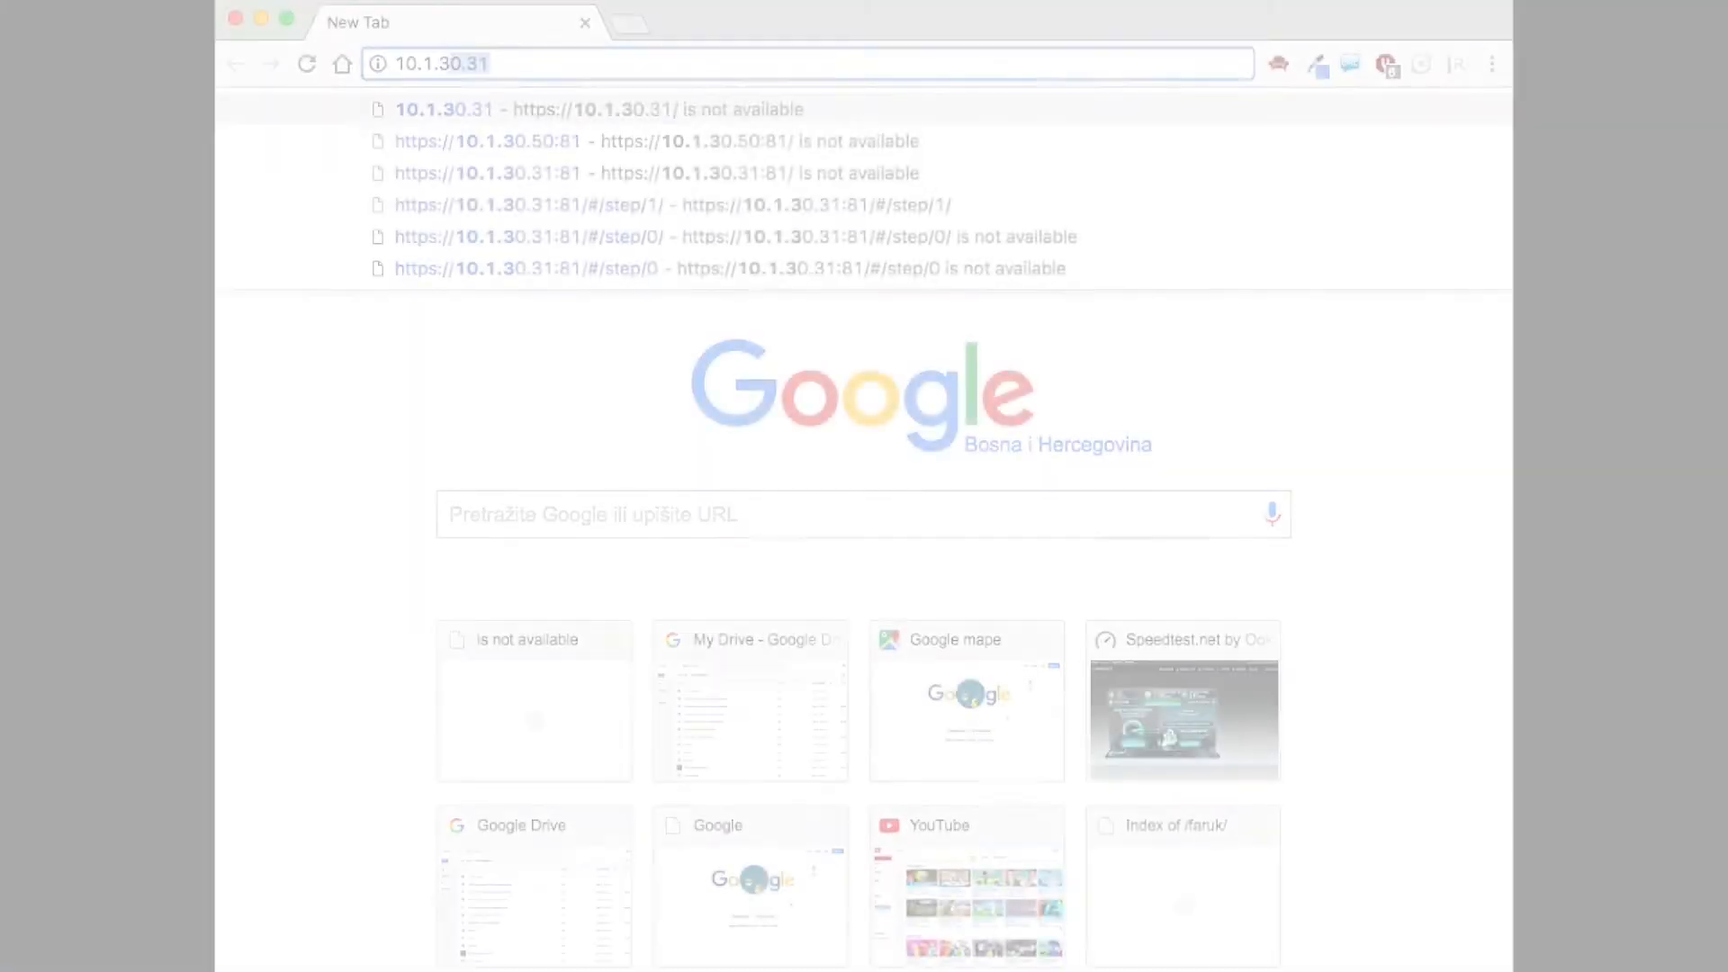
- Load the setup wizard at the server address and log in with the system password
key(Backspace)
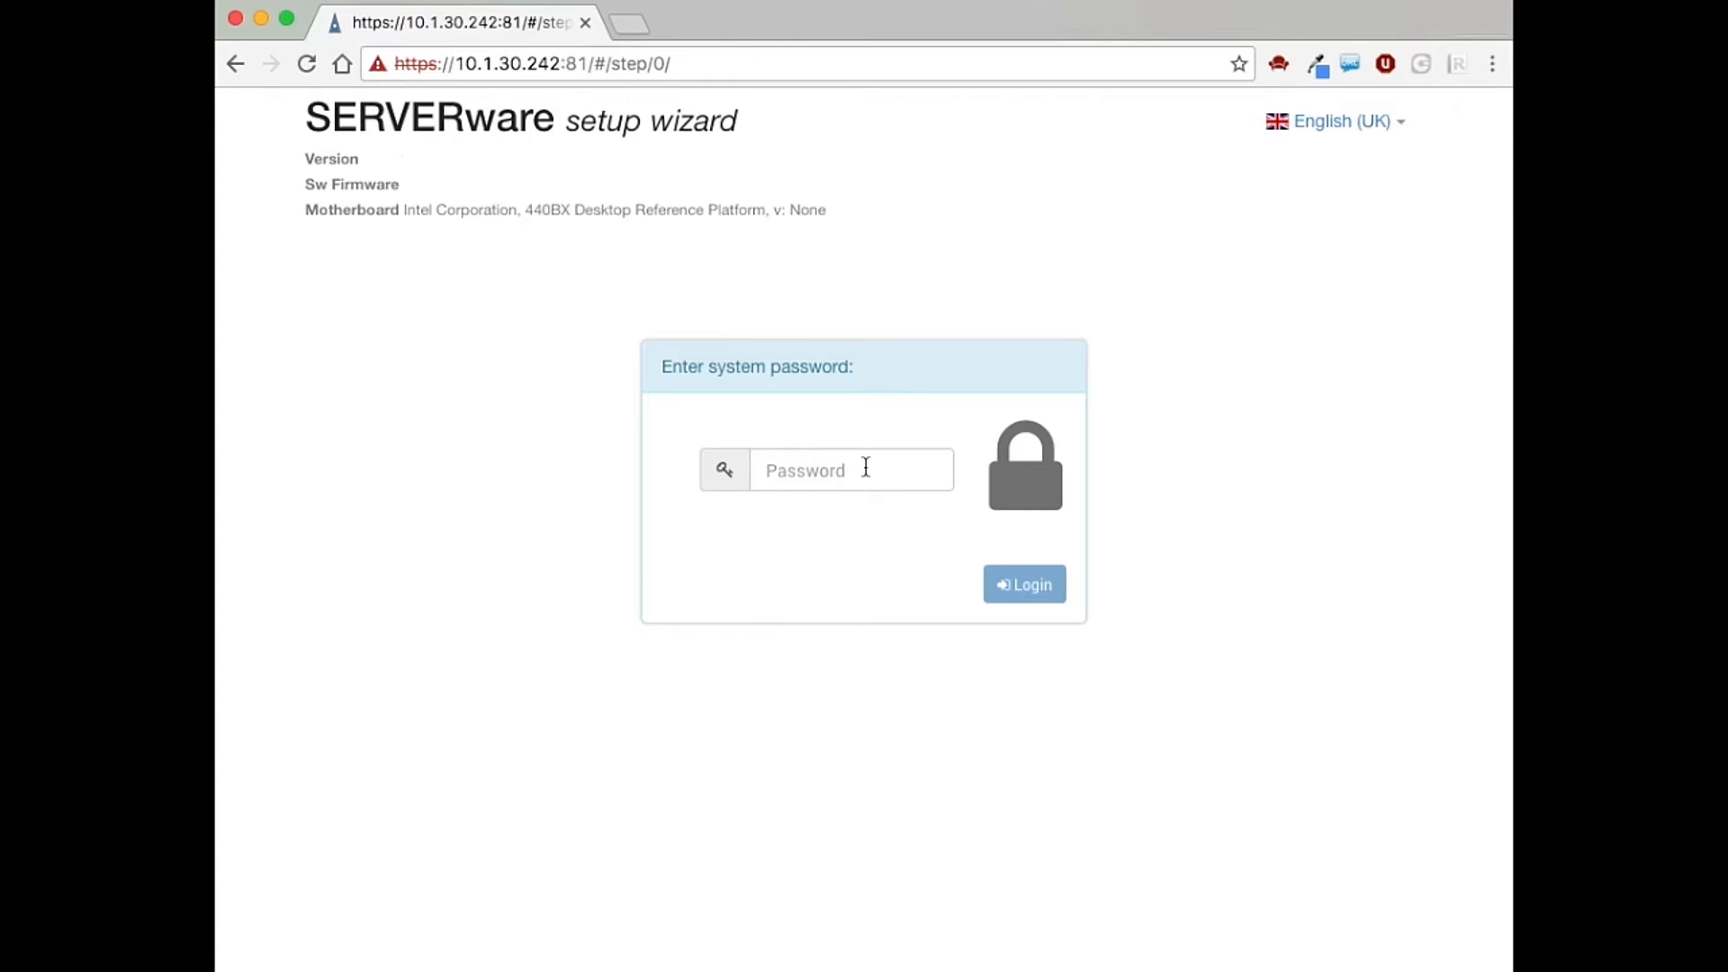
text(•)
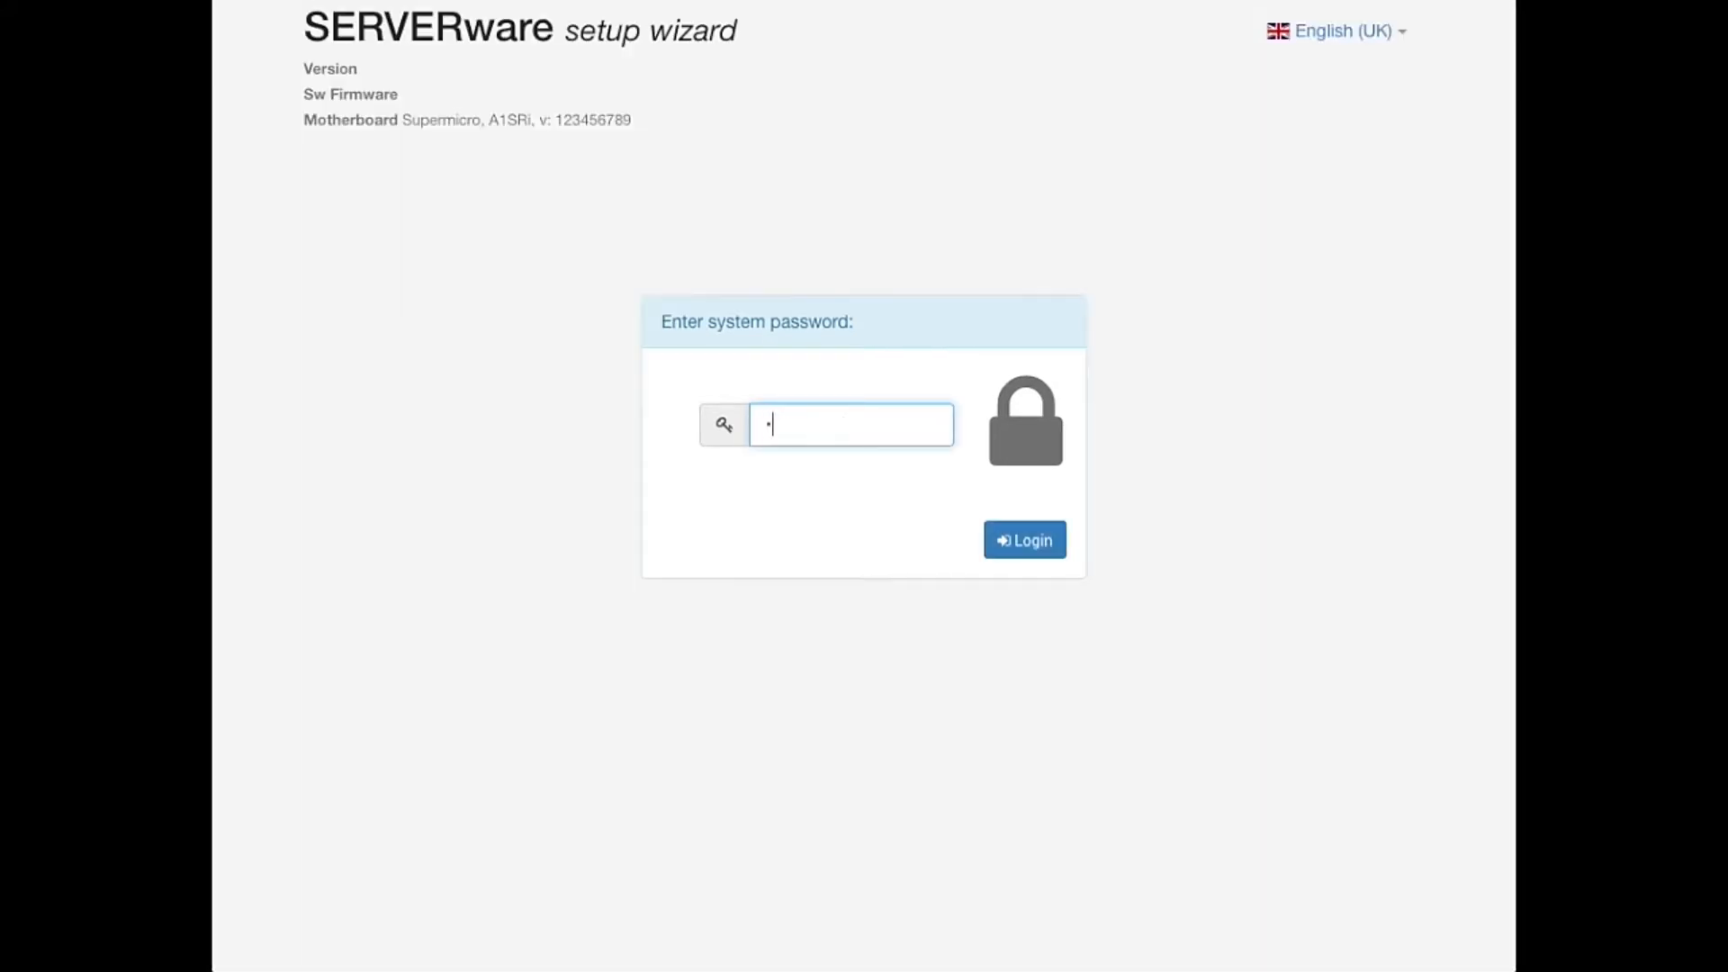
text(password)
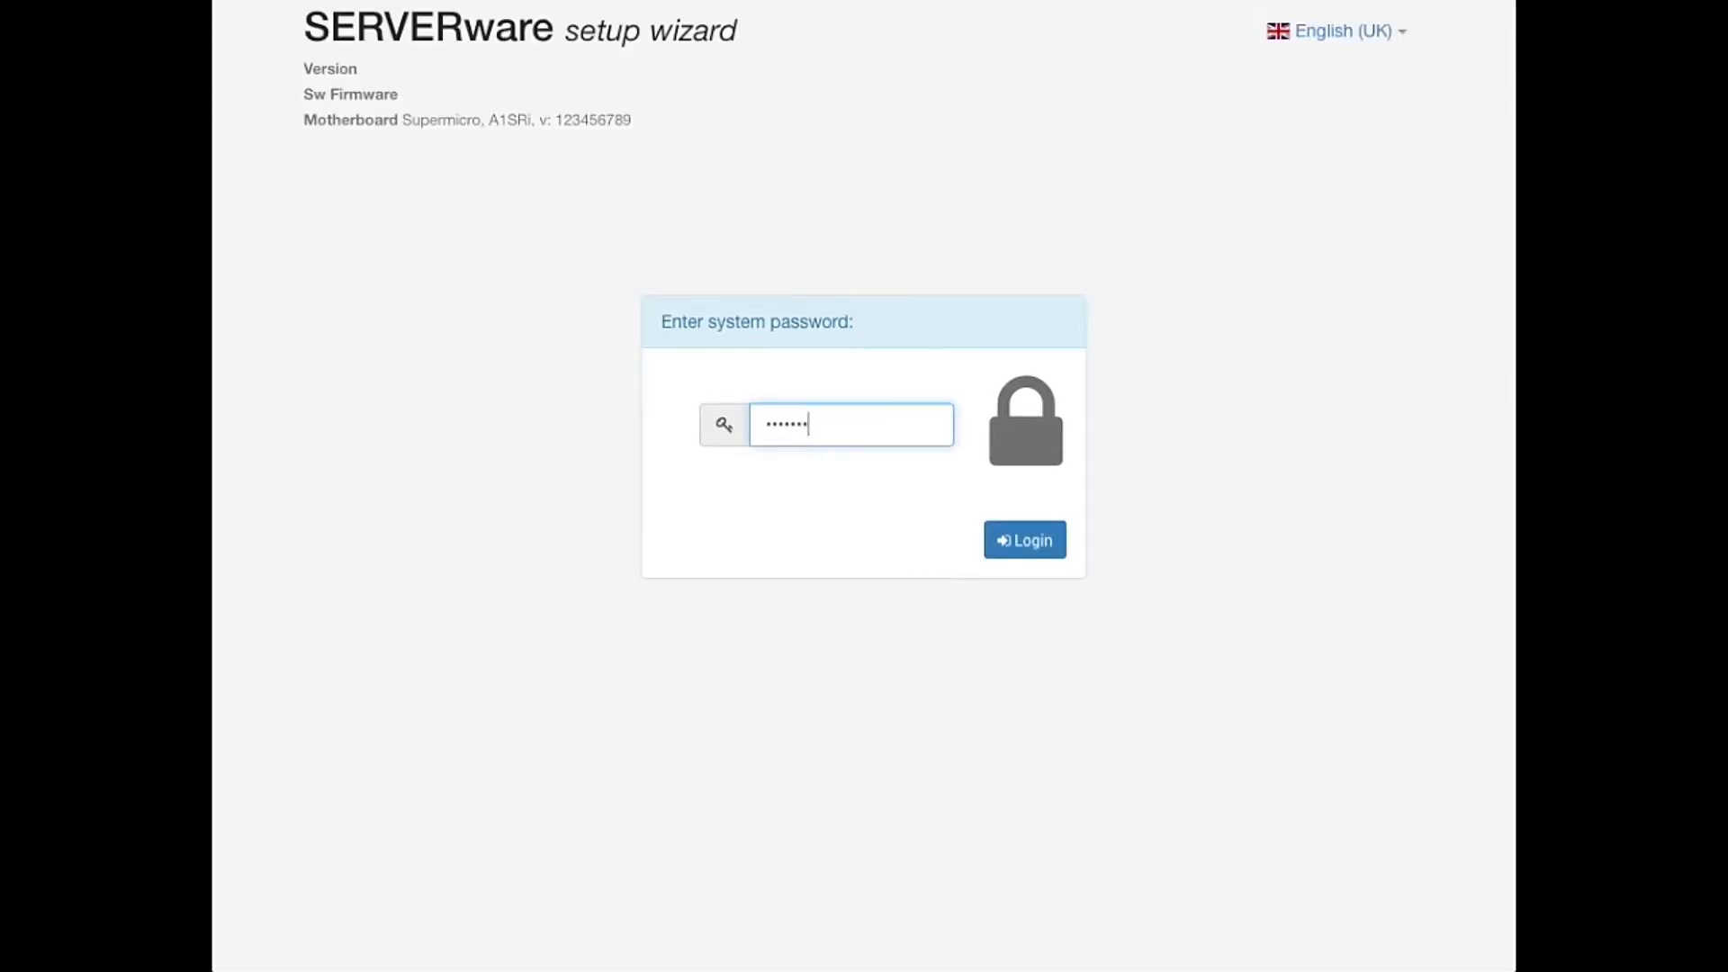
click(1022, 540)
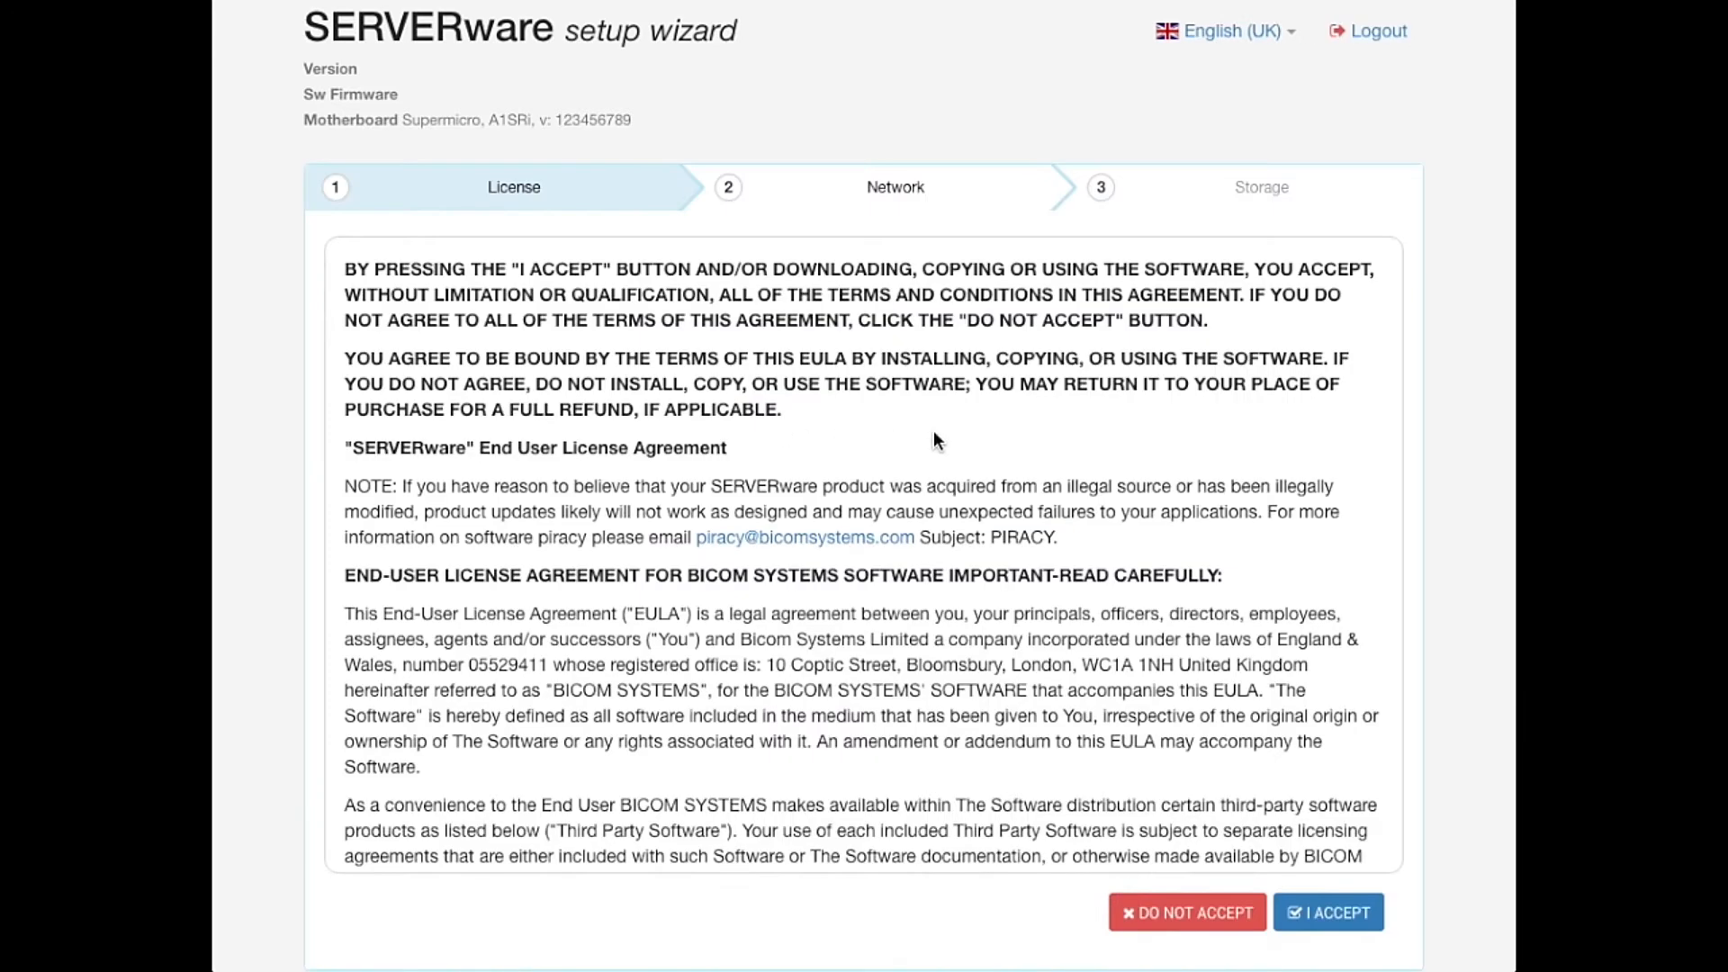
- Accept the license agreement to reach the license key and admin details form
scroll(down, 3)
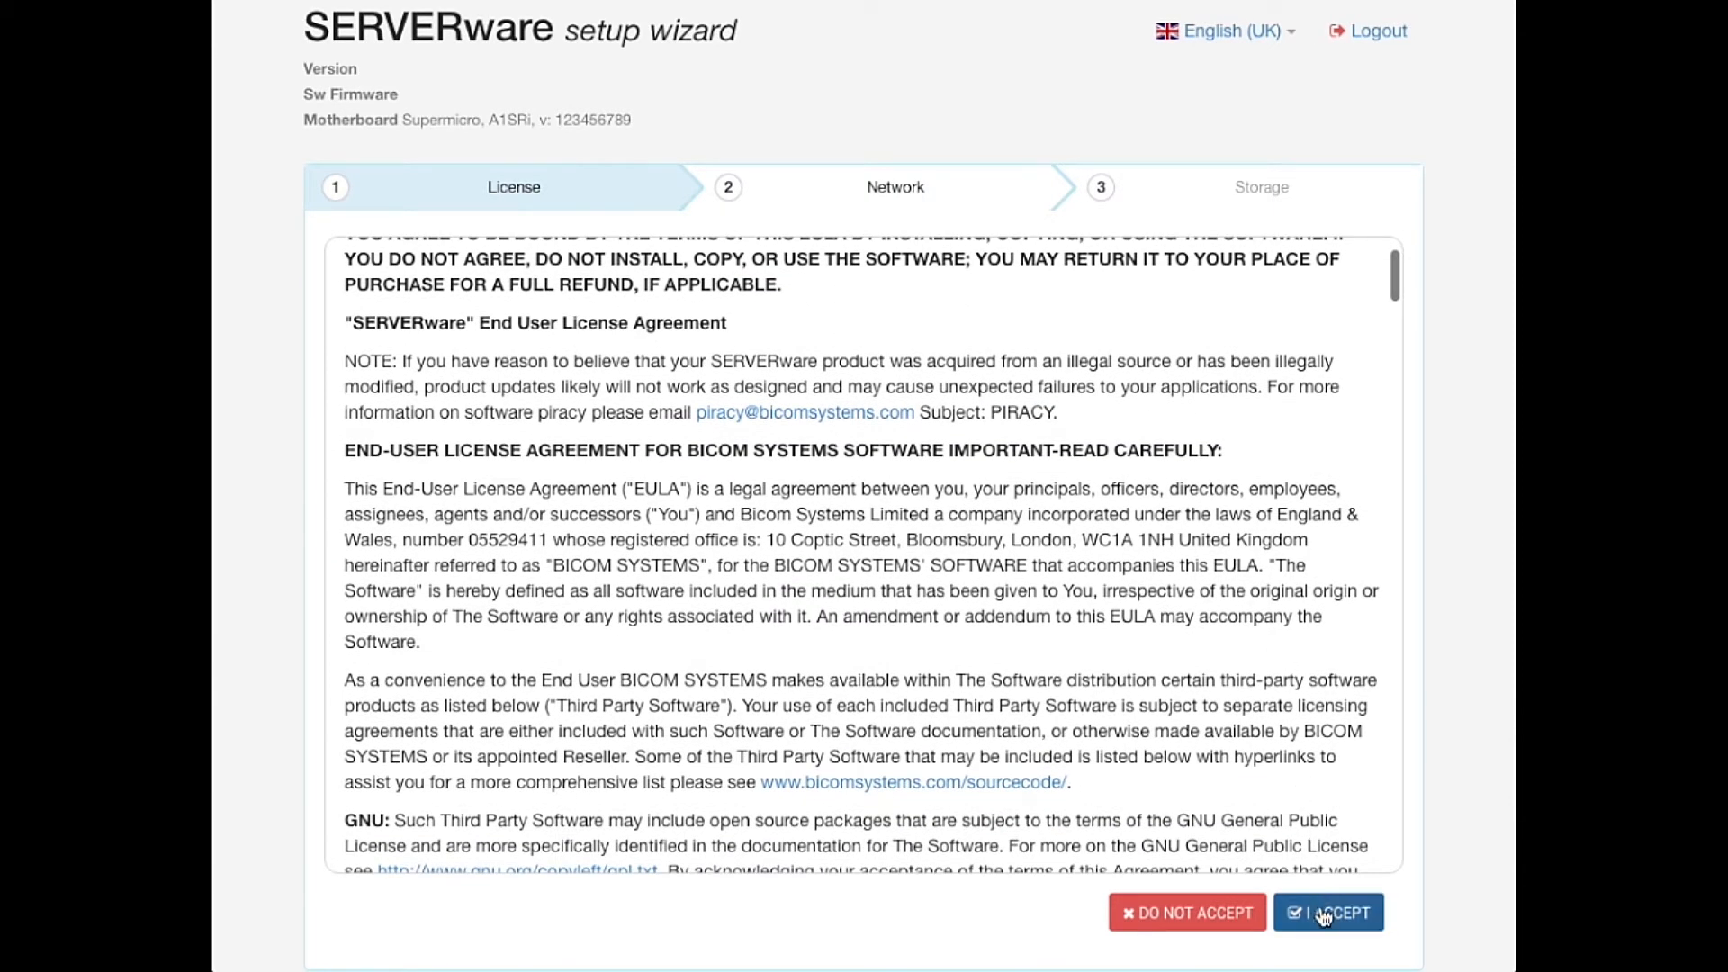
click(1327, 911)
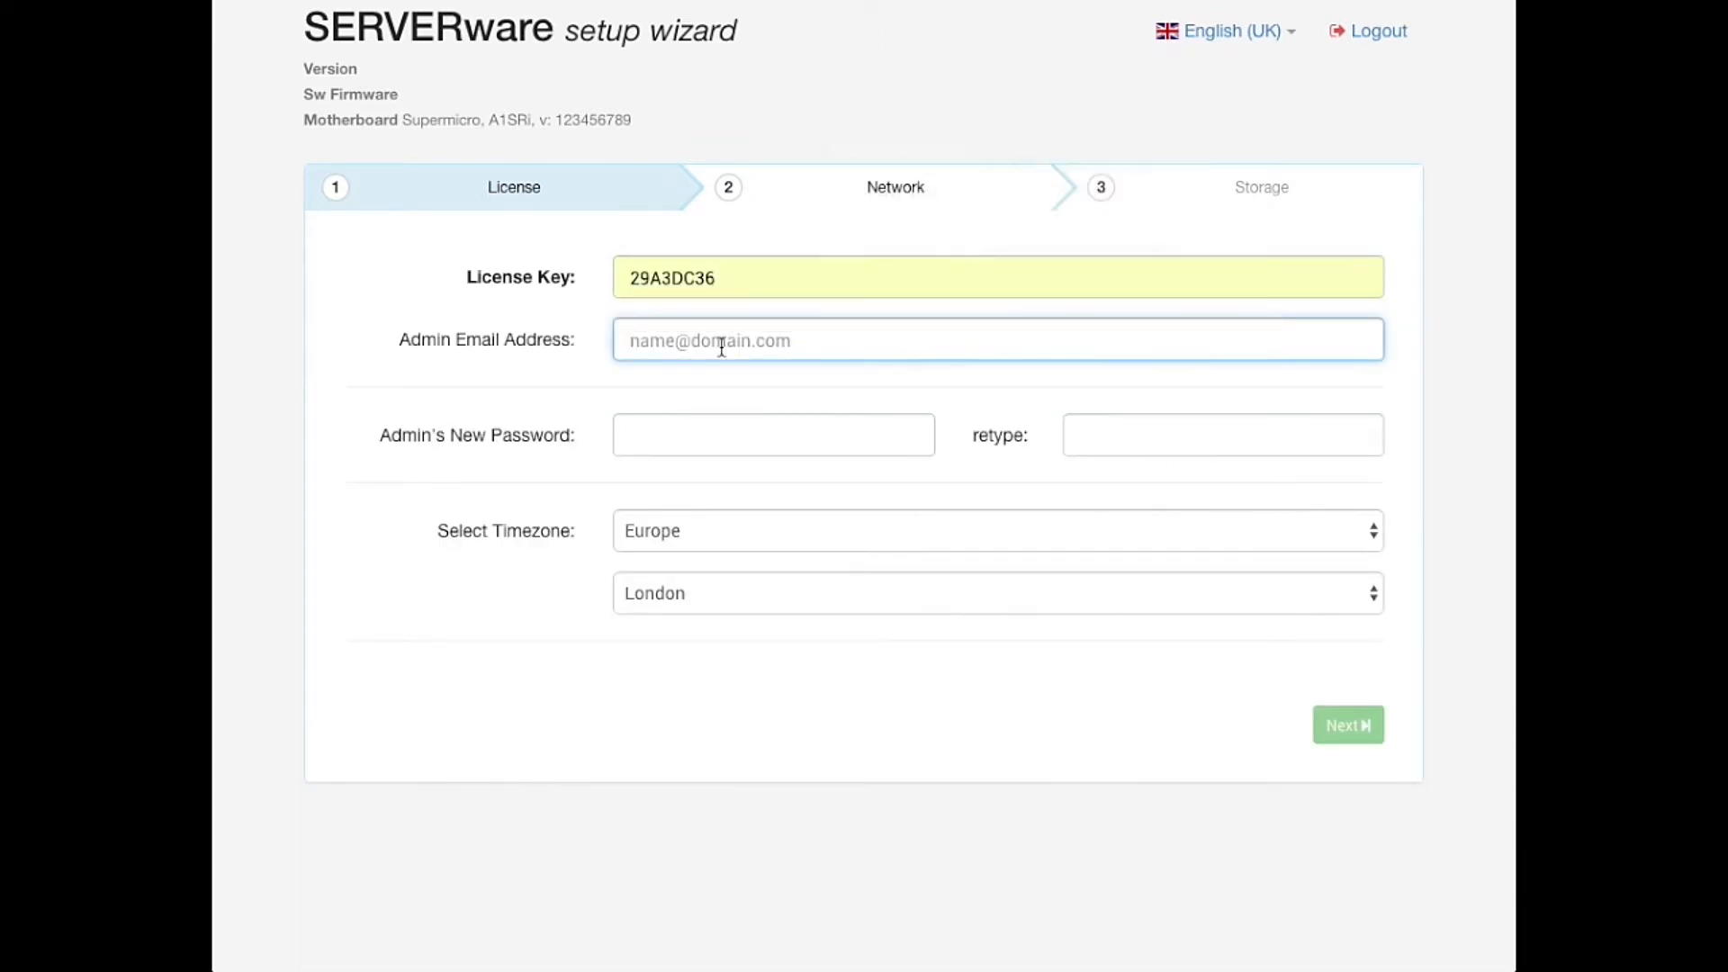
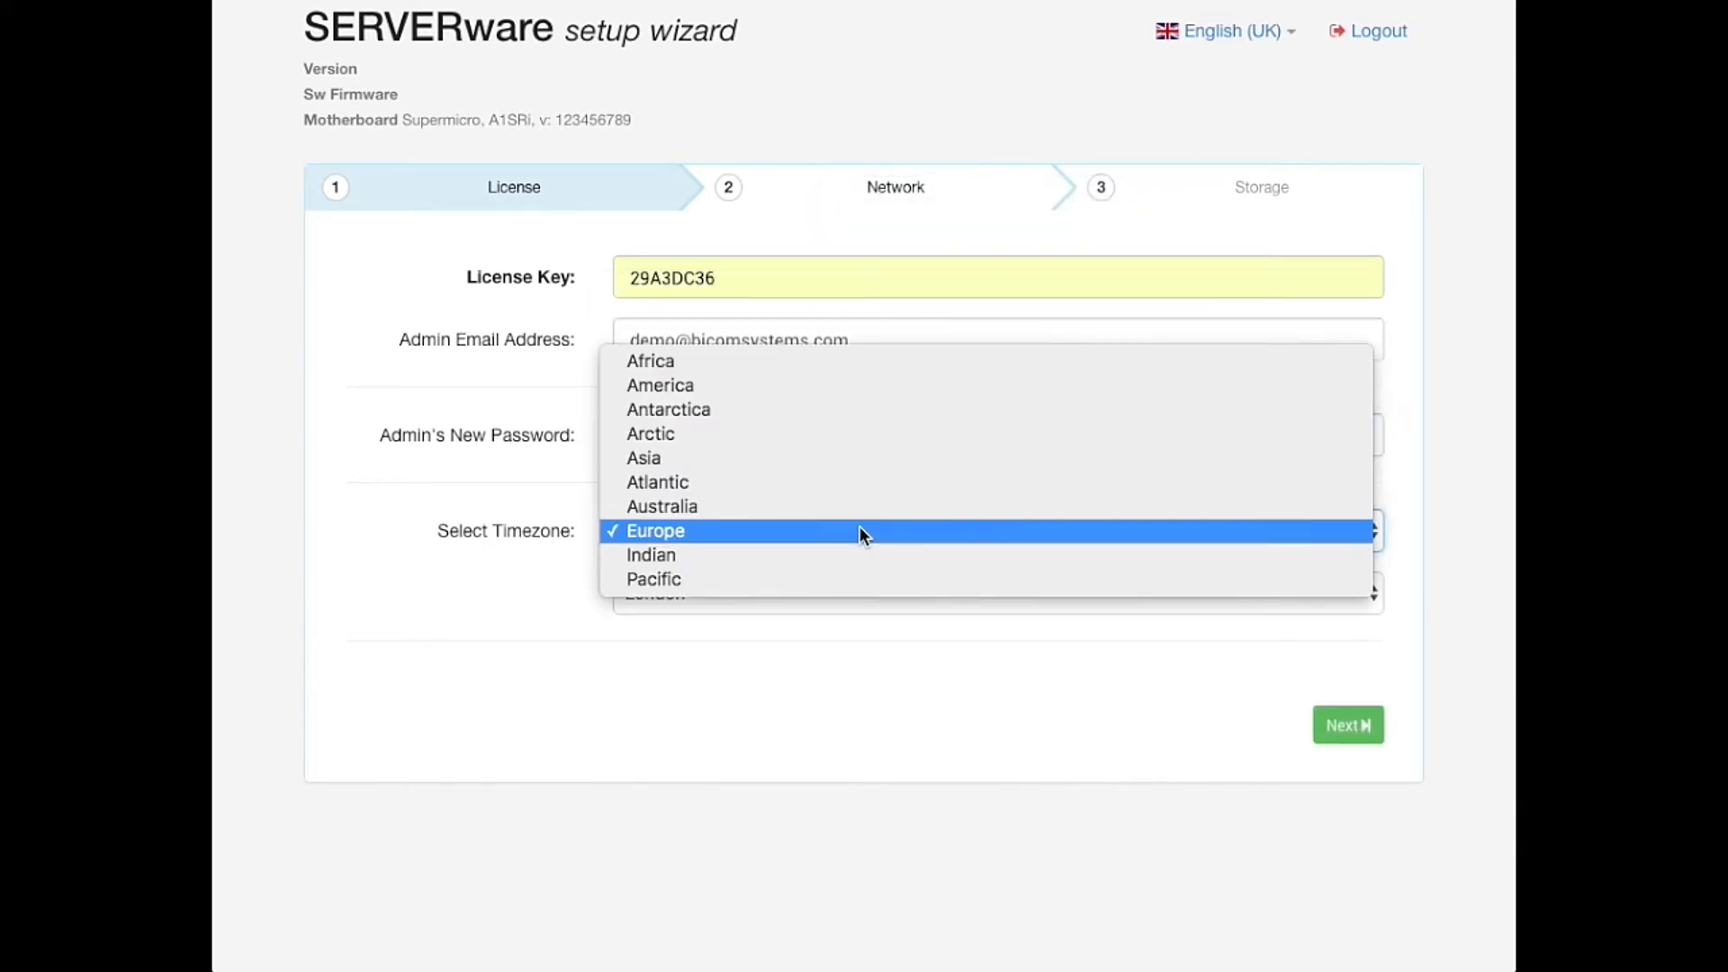
click(655, 530)
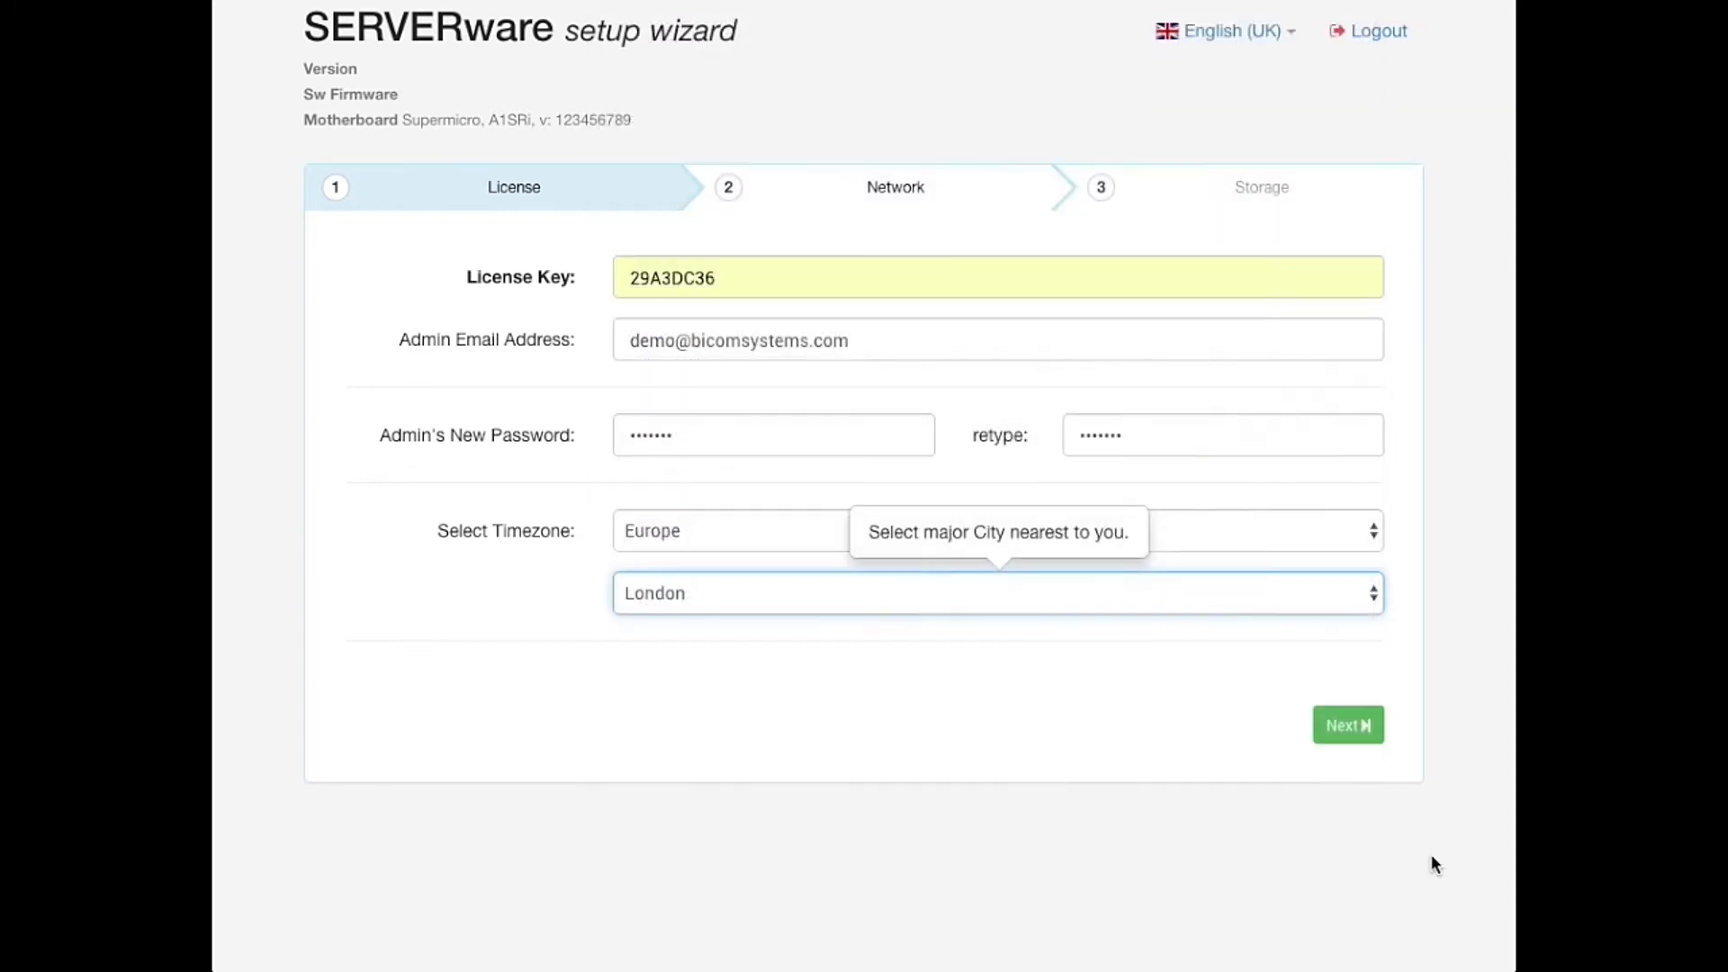
click(1347, 726)
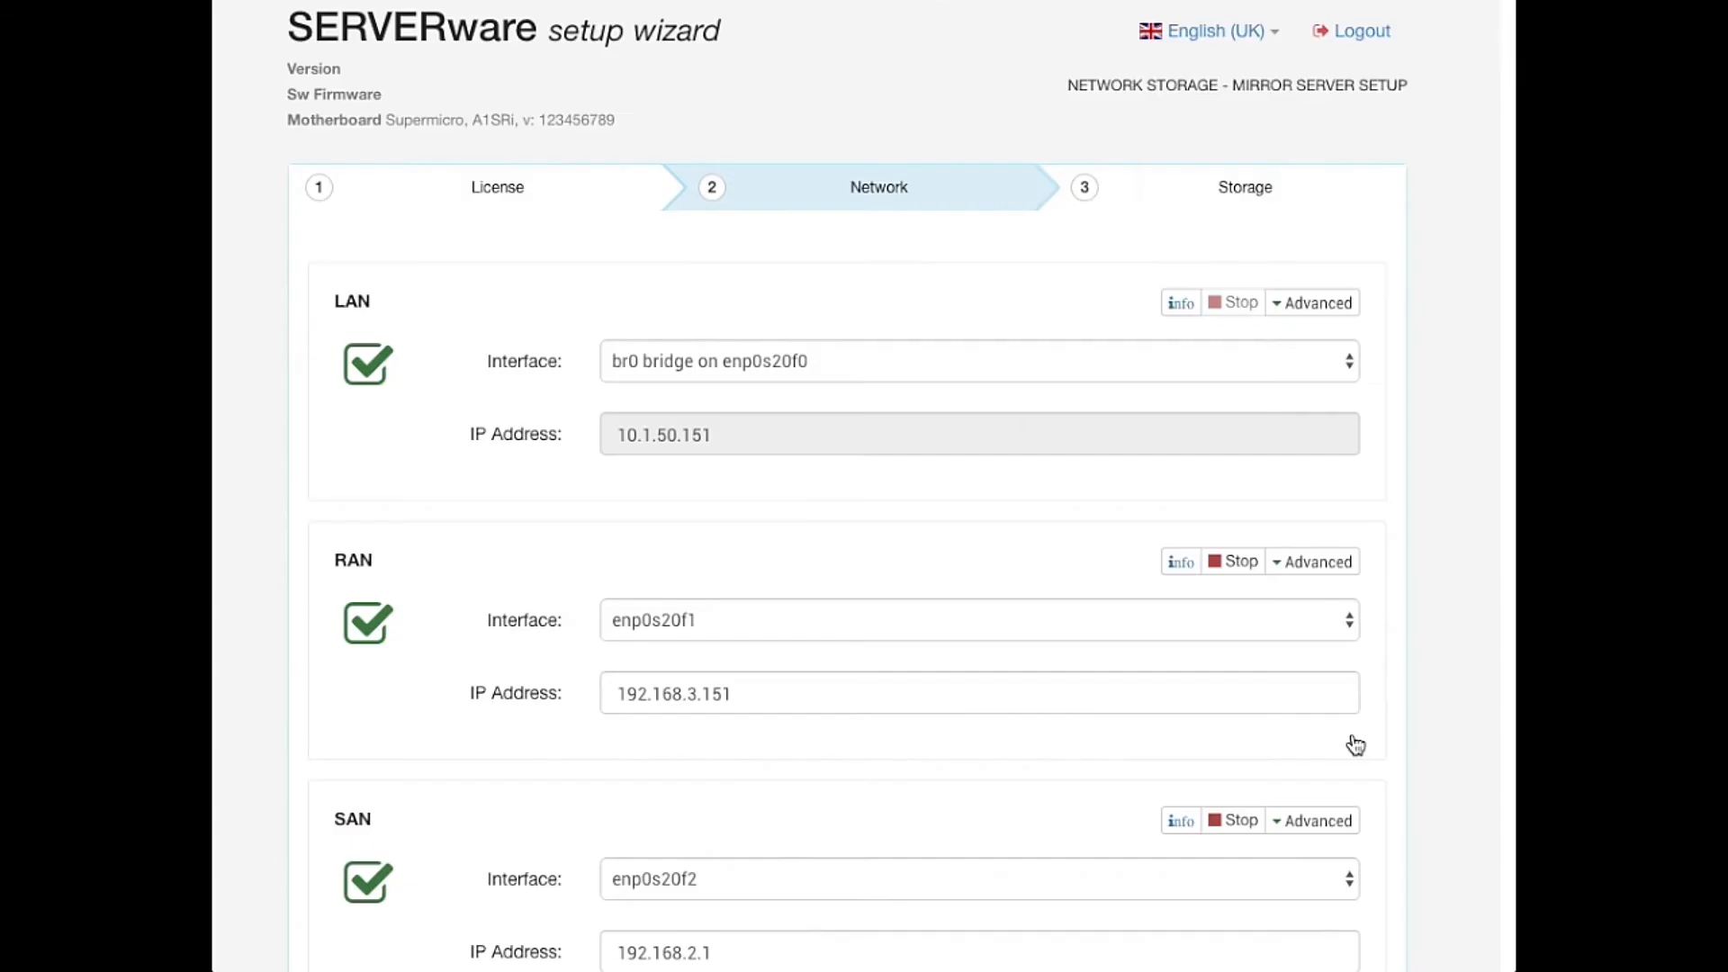
- Assign enp0s20f1 (192.168.3.151) to the SAN interface and continue to Storage
scroll(down, 3)
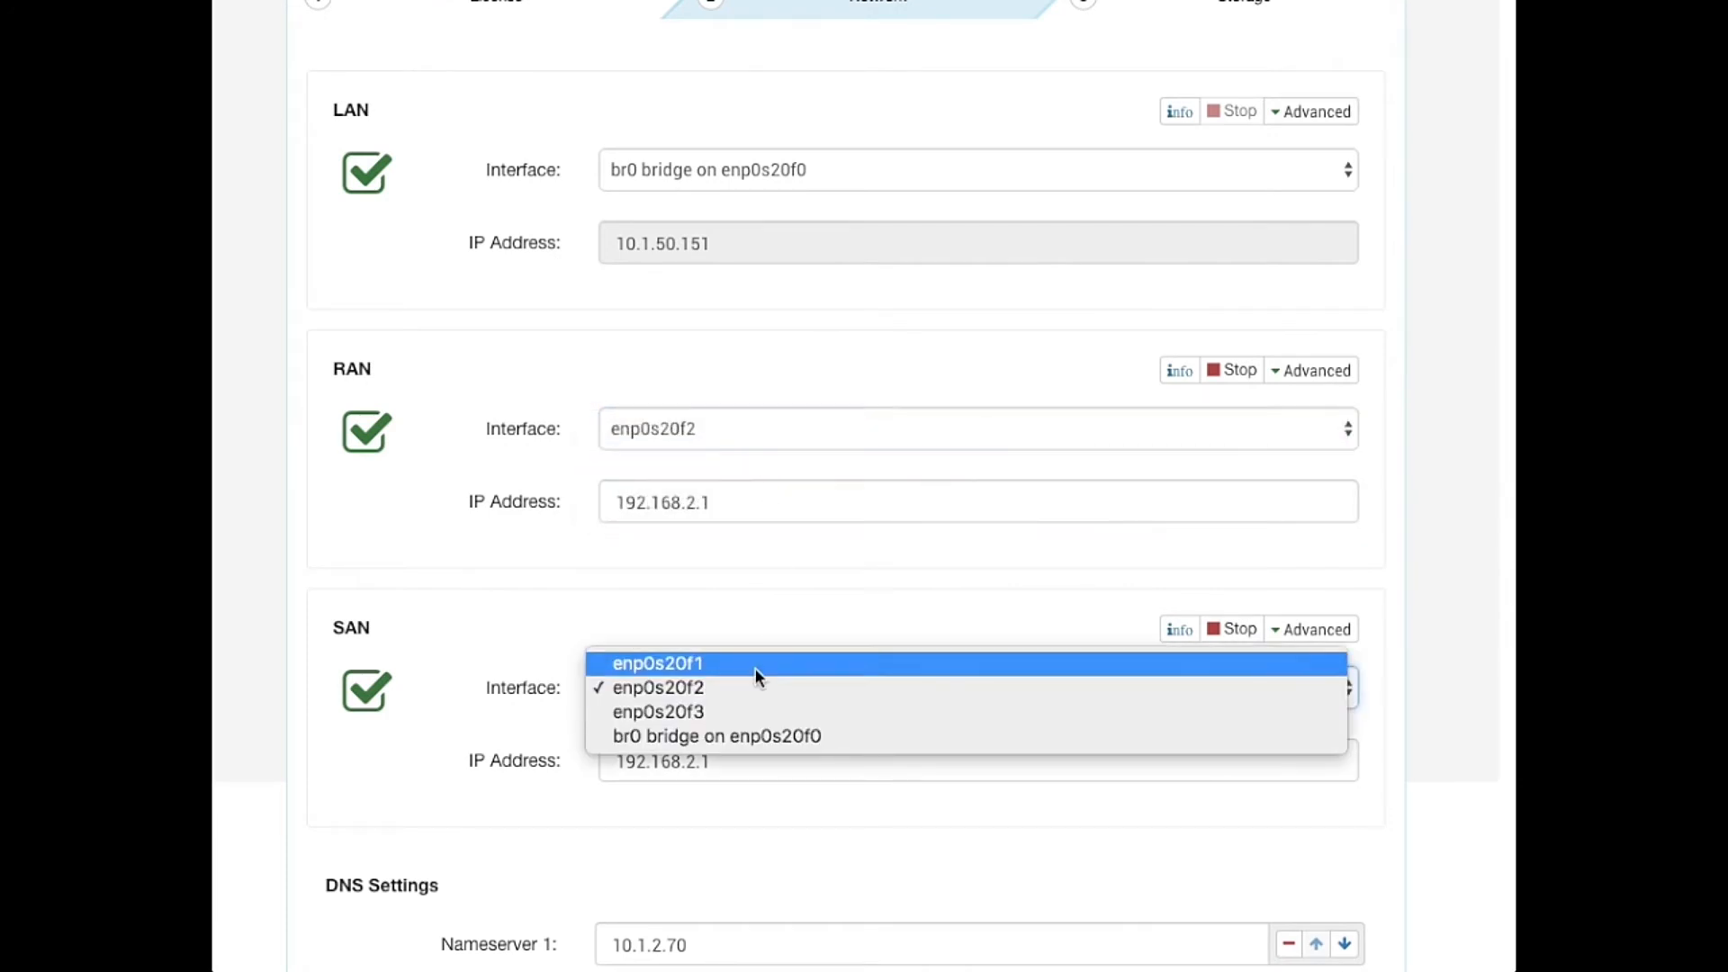
mouse_move(755, 711)
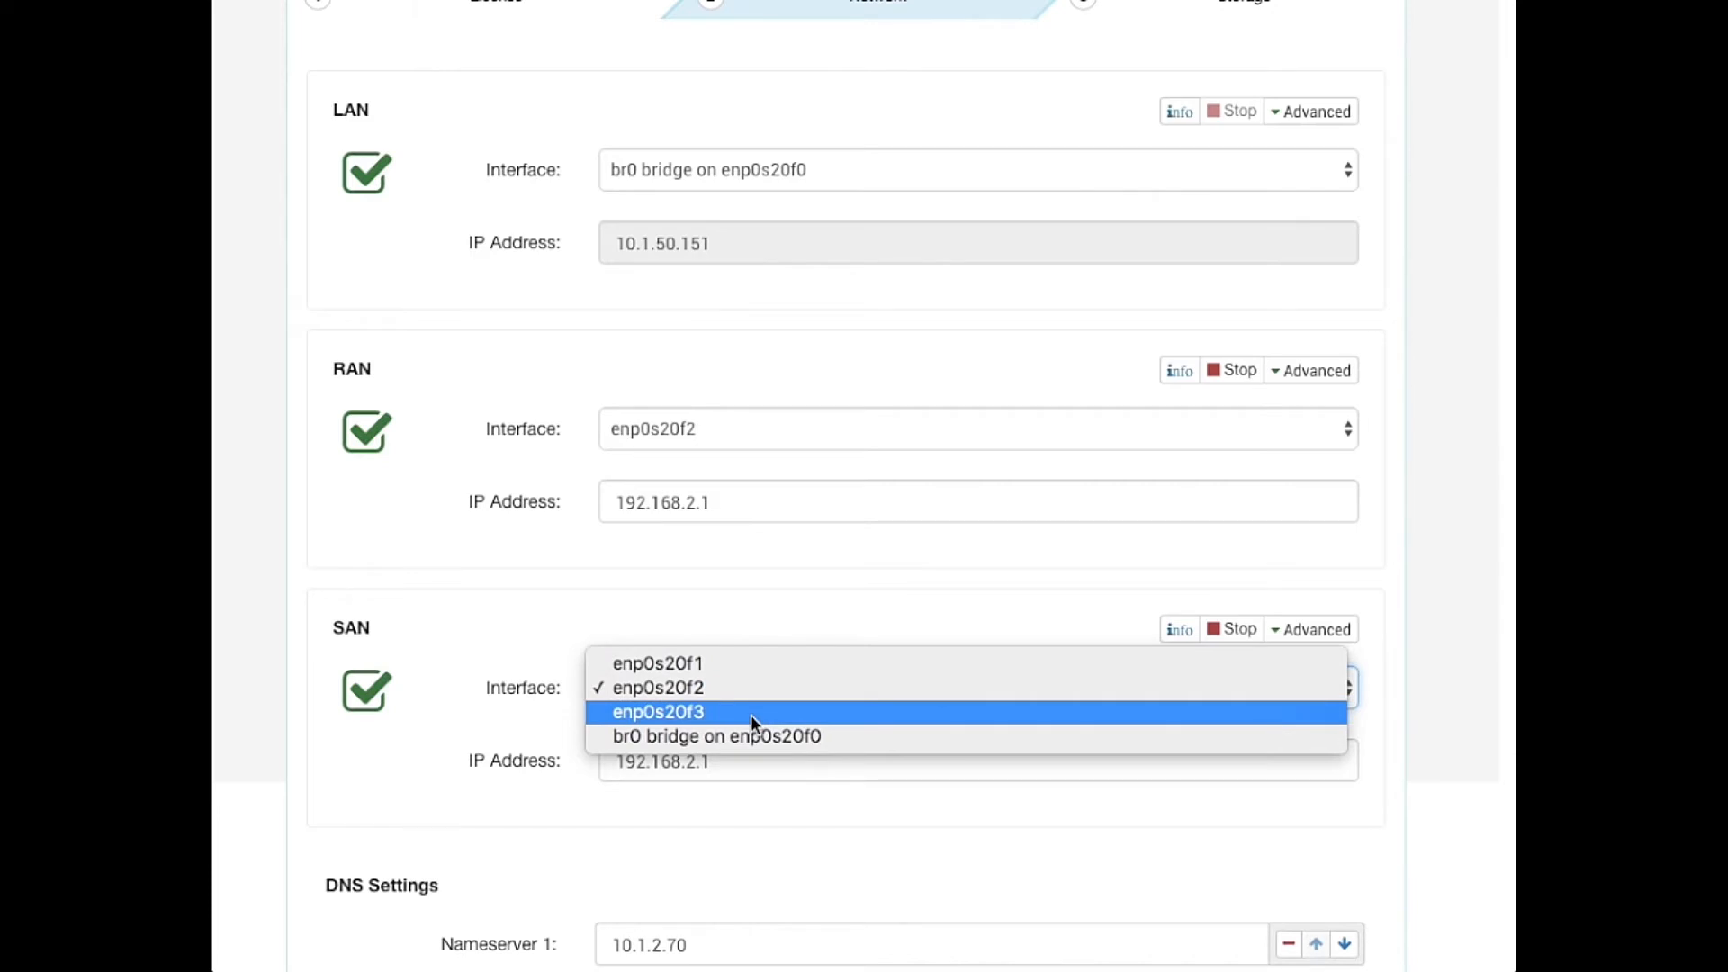
click(659, 663)
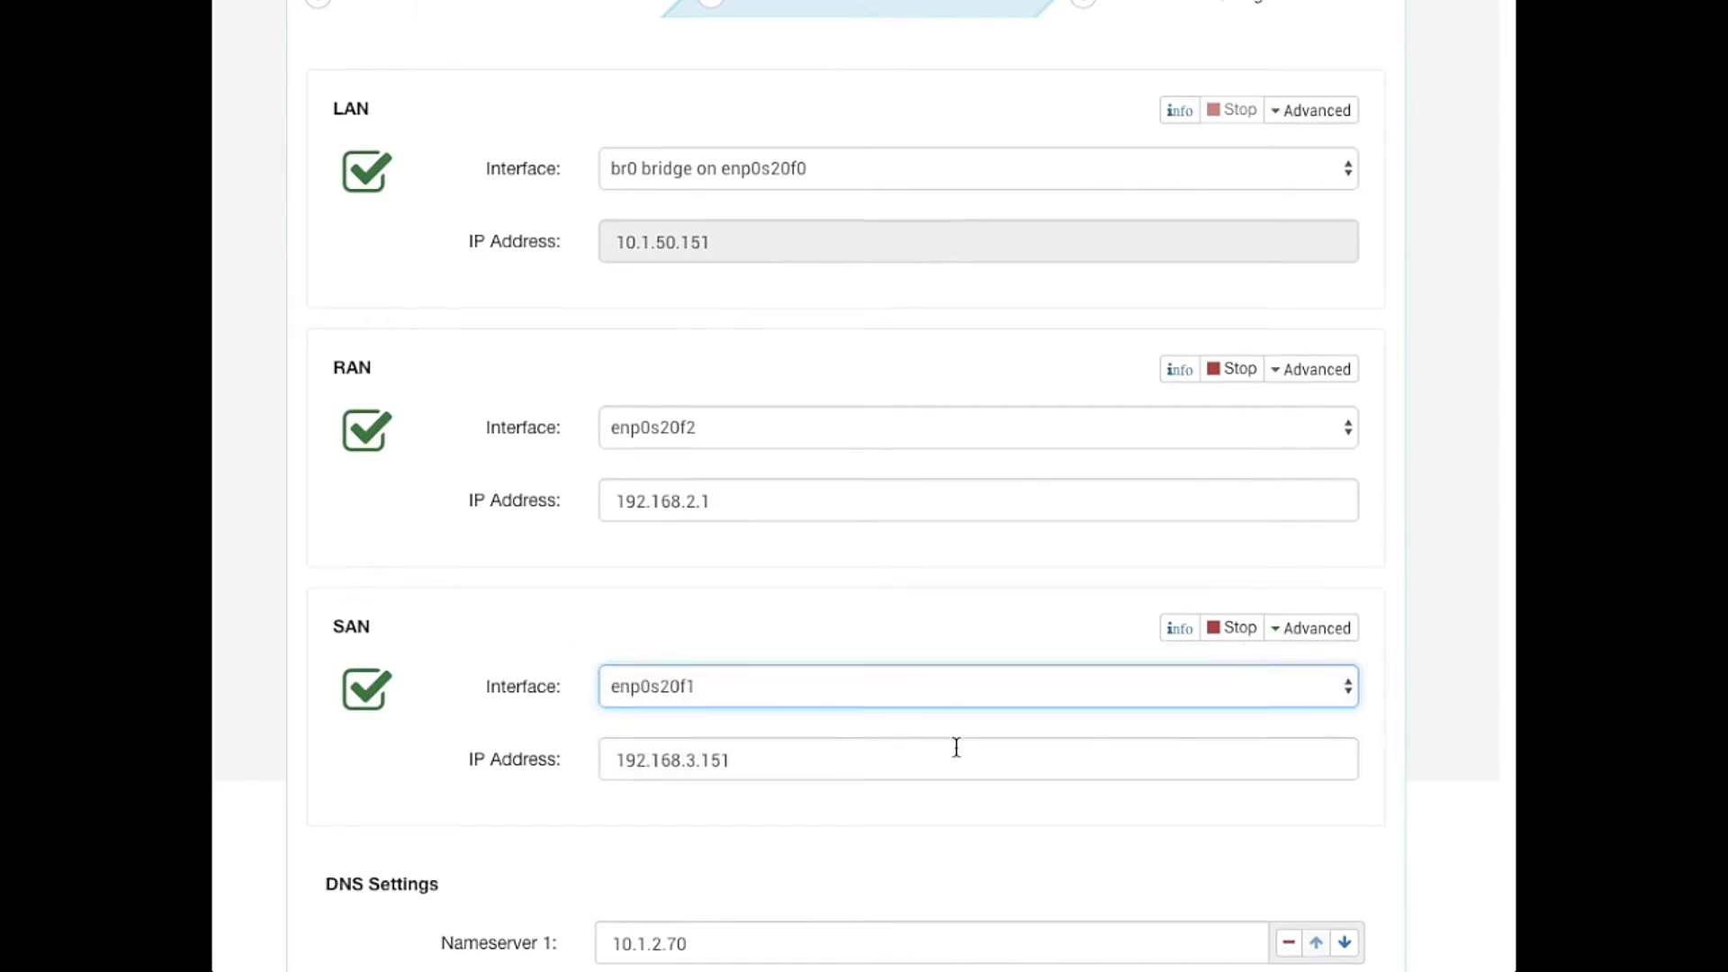
scroll(up, 3)
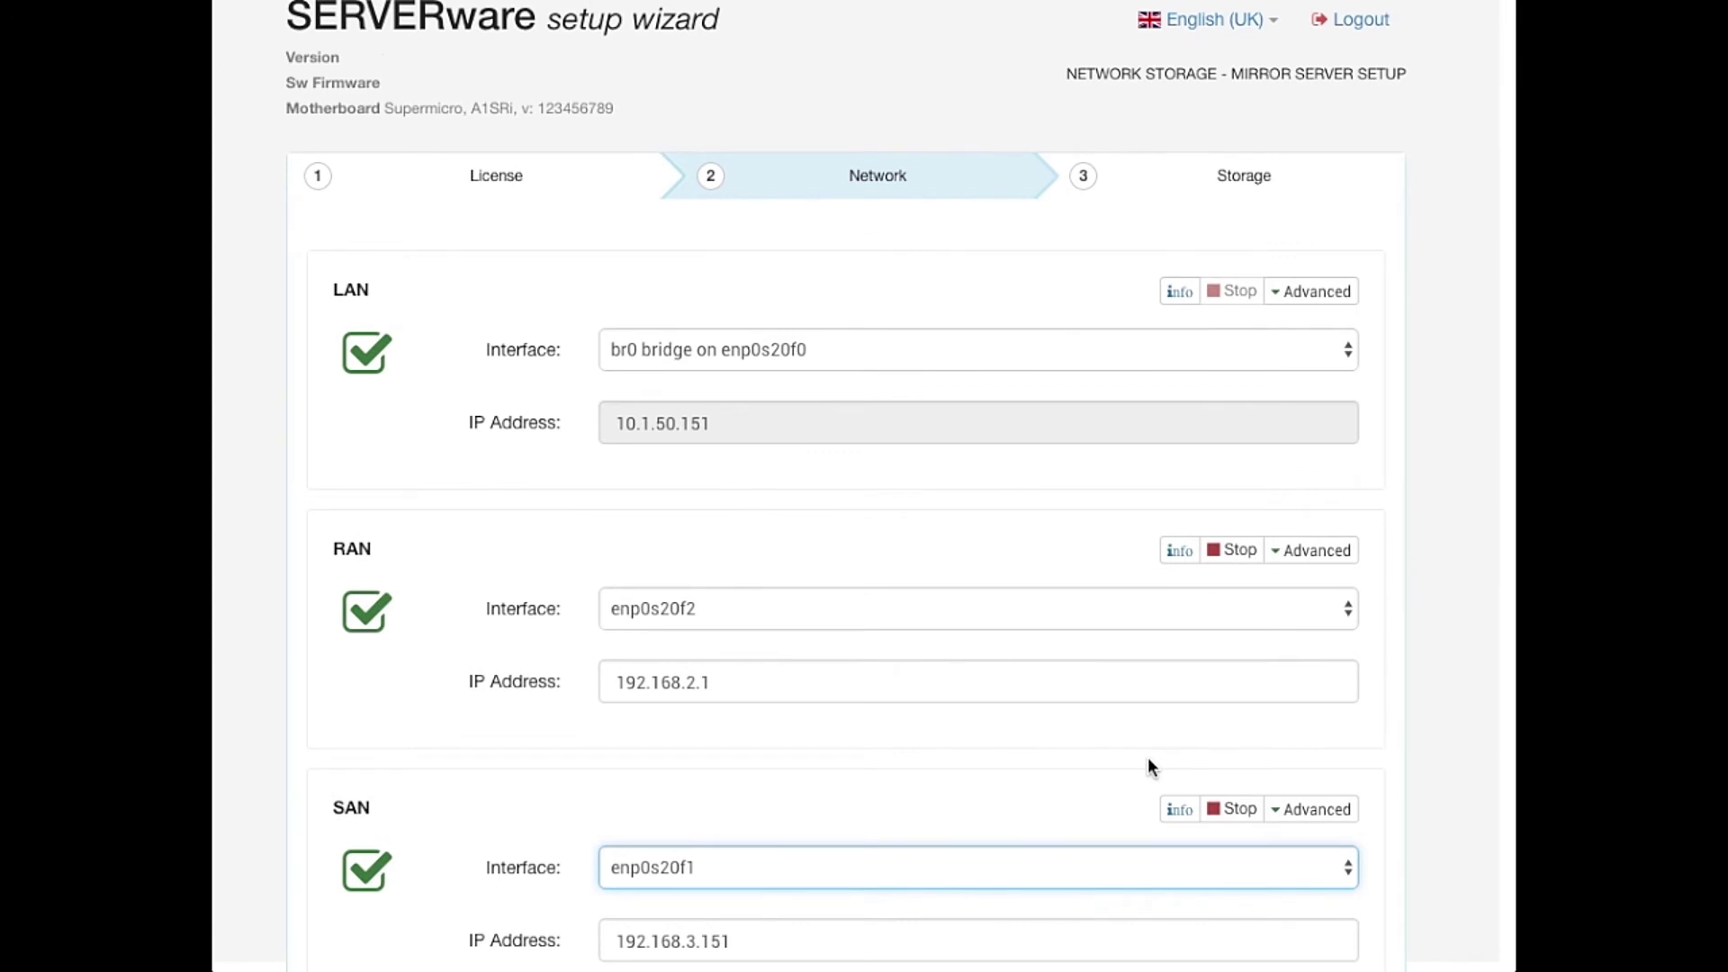
scroll(down, 3)
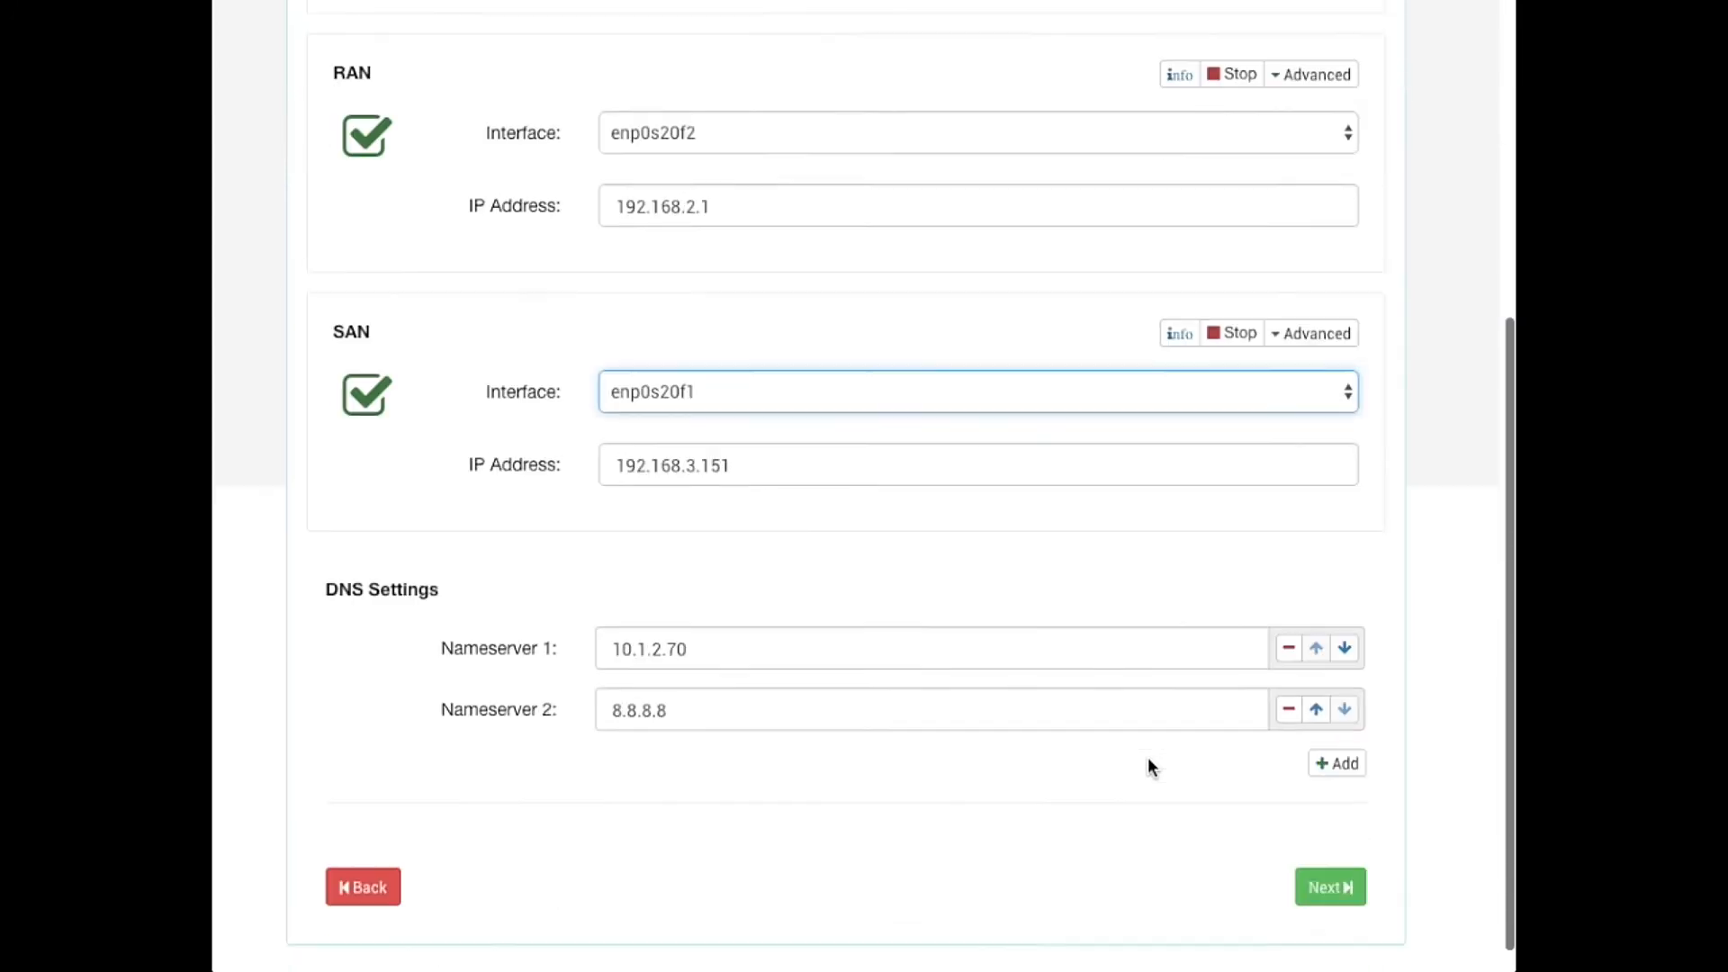
click(1329, 886)
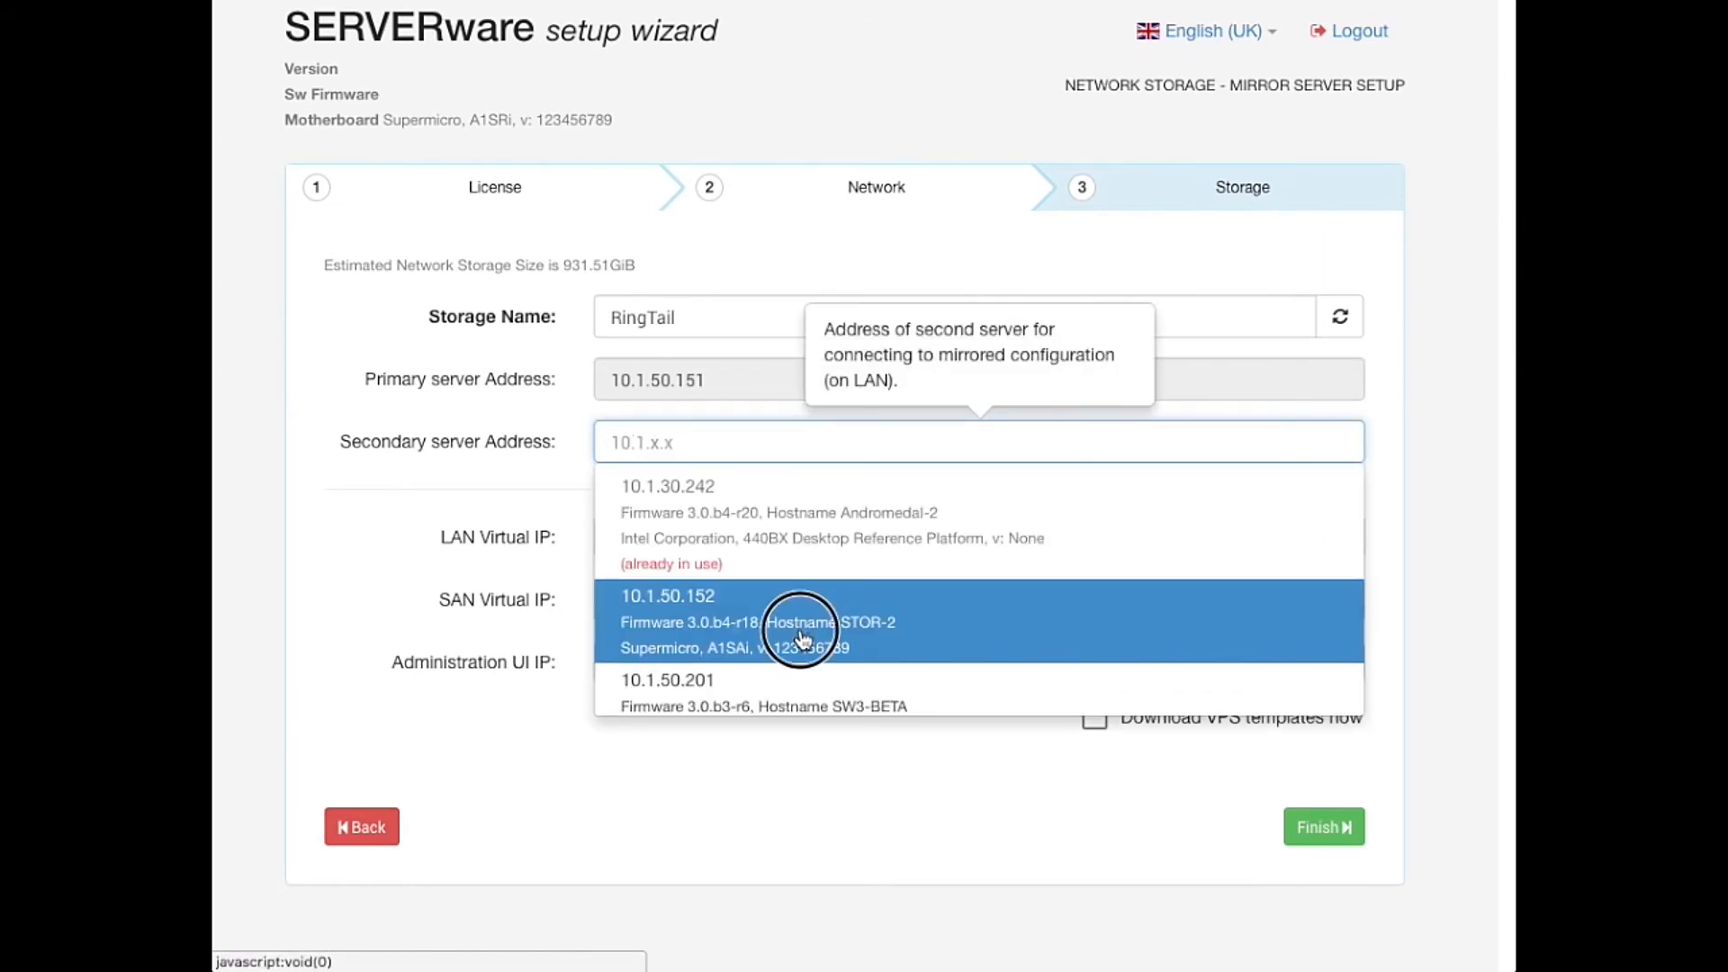
- Mirror storage with secondary server 10.1.50.152, admin UI at 10.1.50.150, VPS template download enabled
click(799, 621)
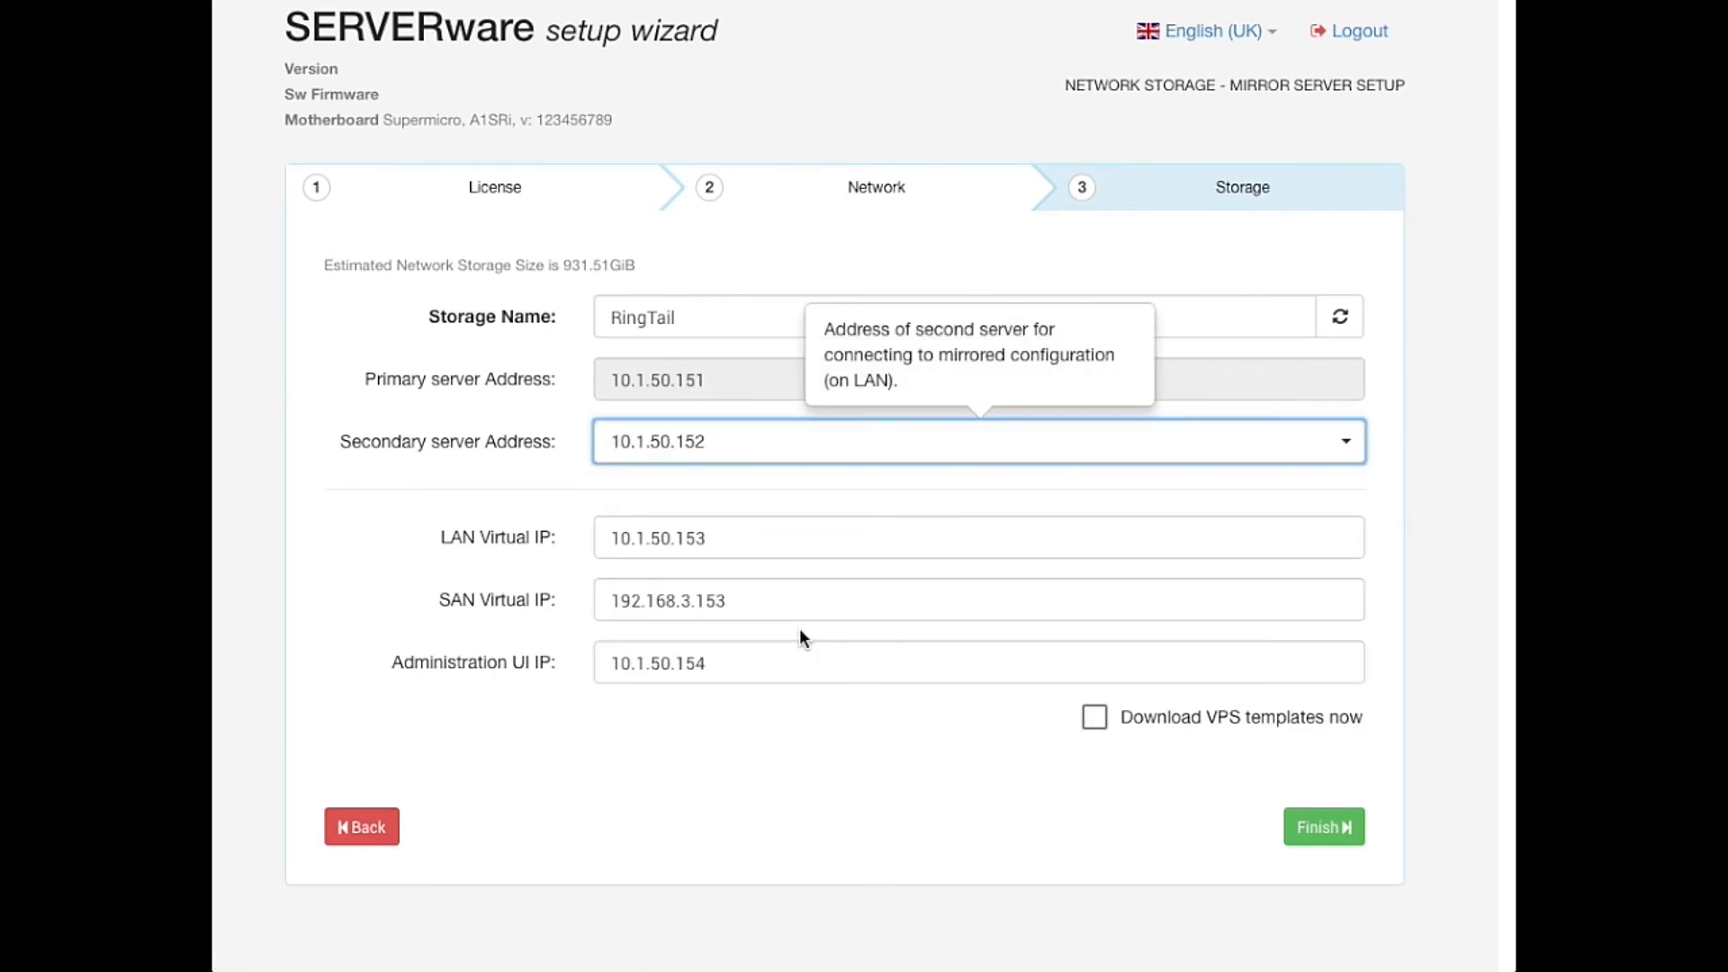
mouse_move(716, 582)
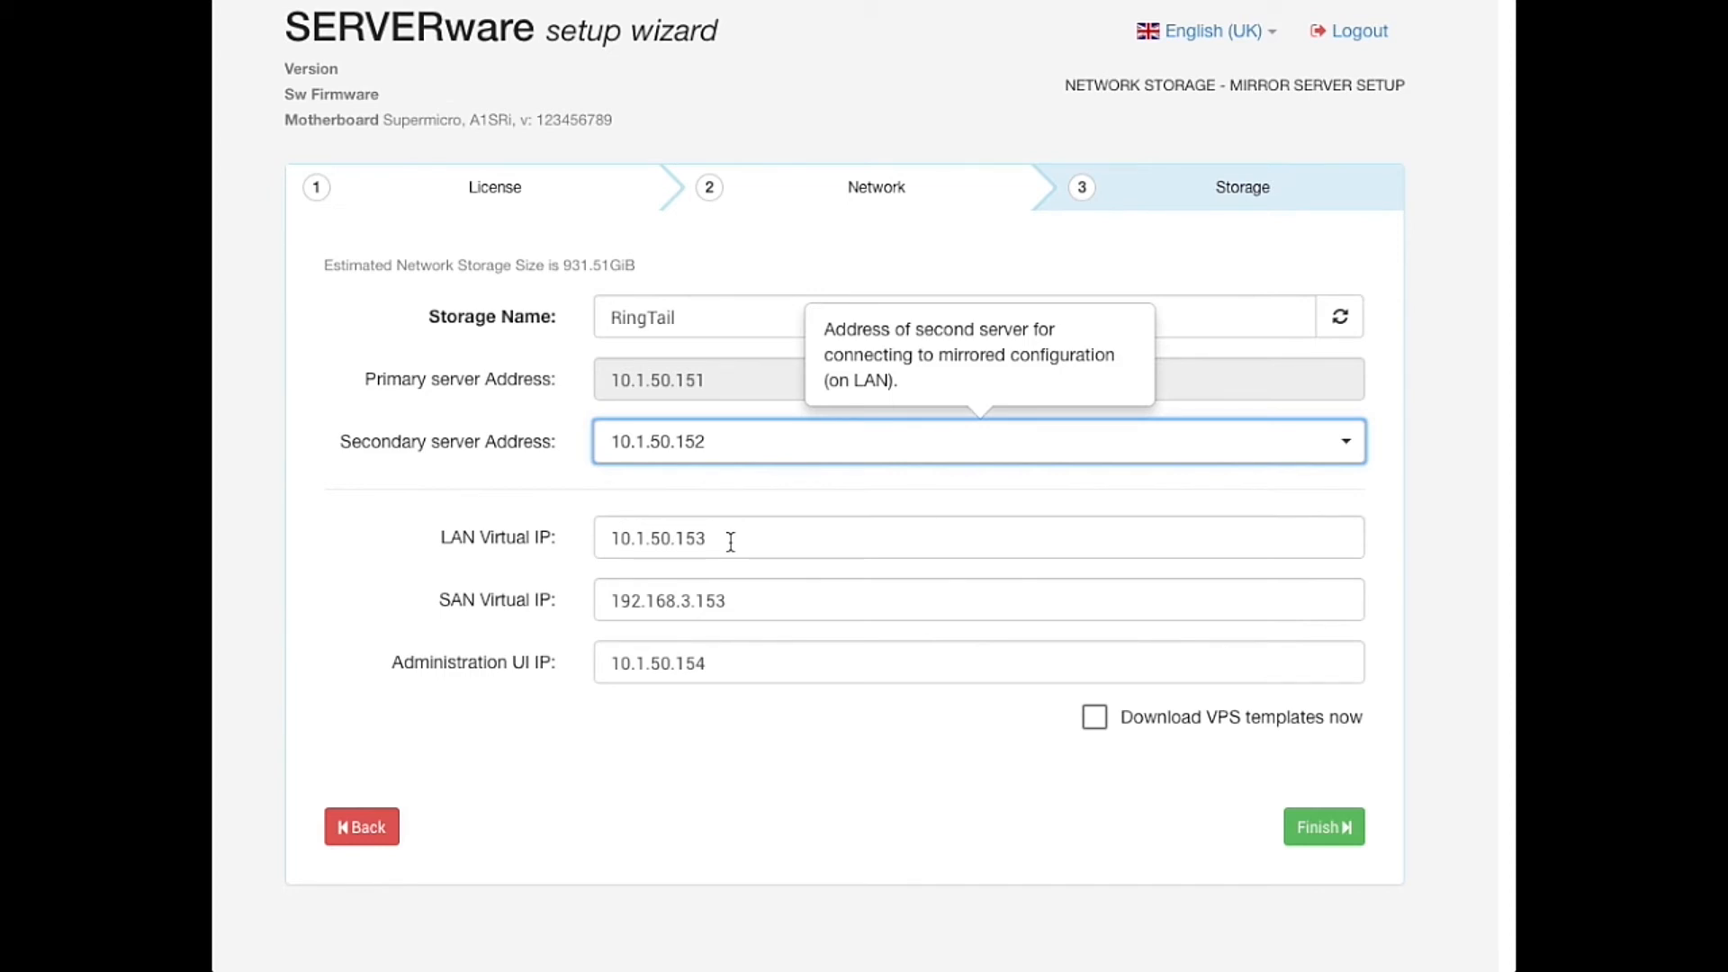
click(734, 661)
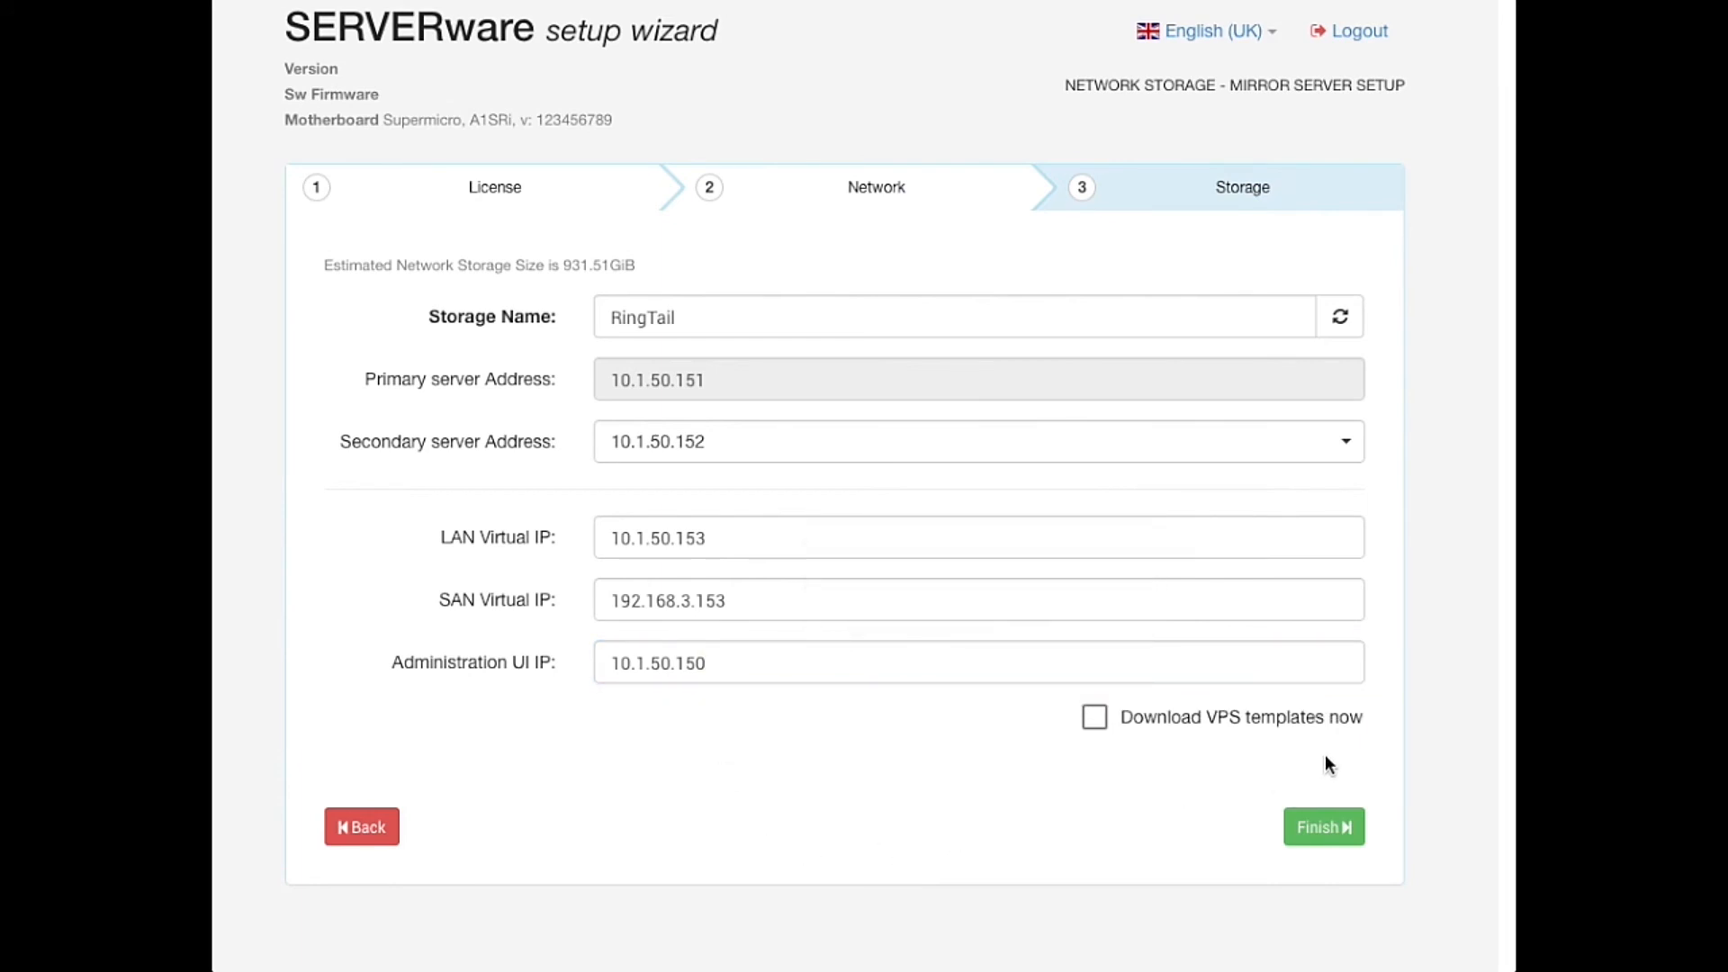
click(1093, 717)
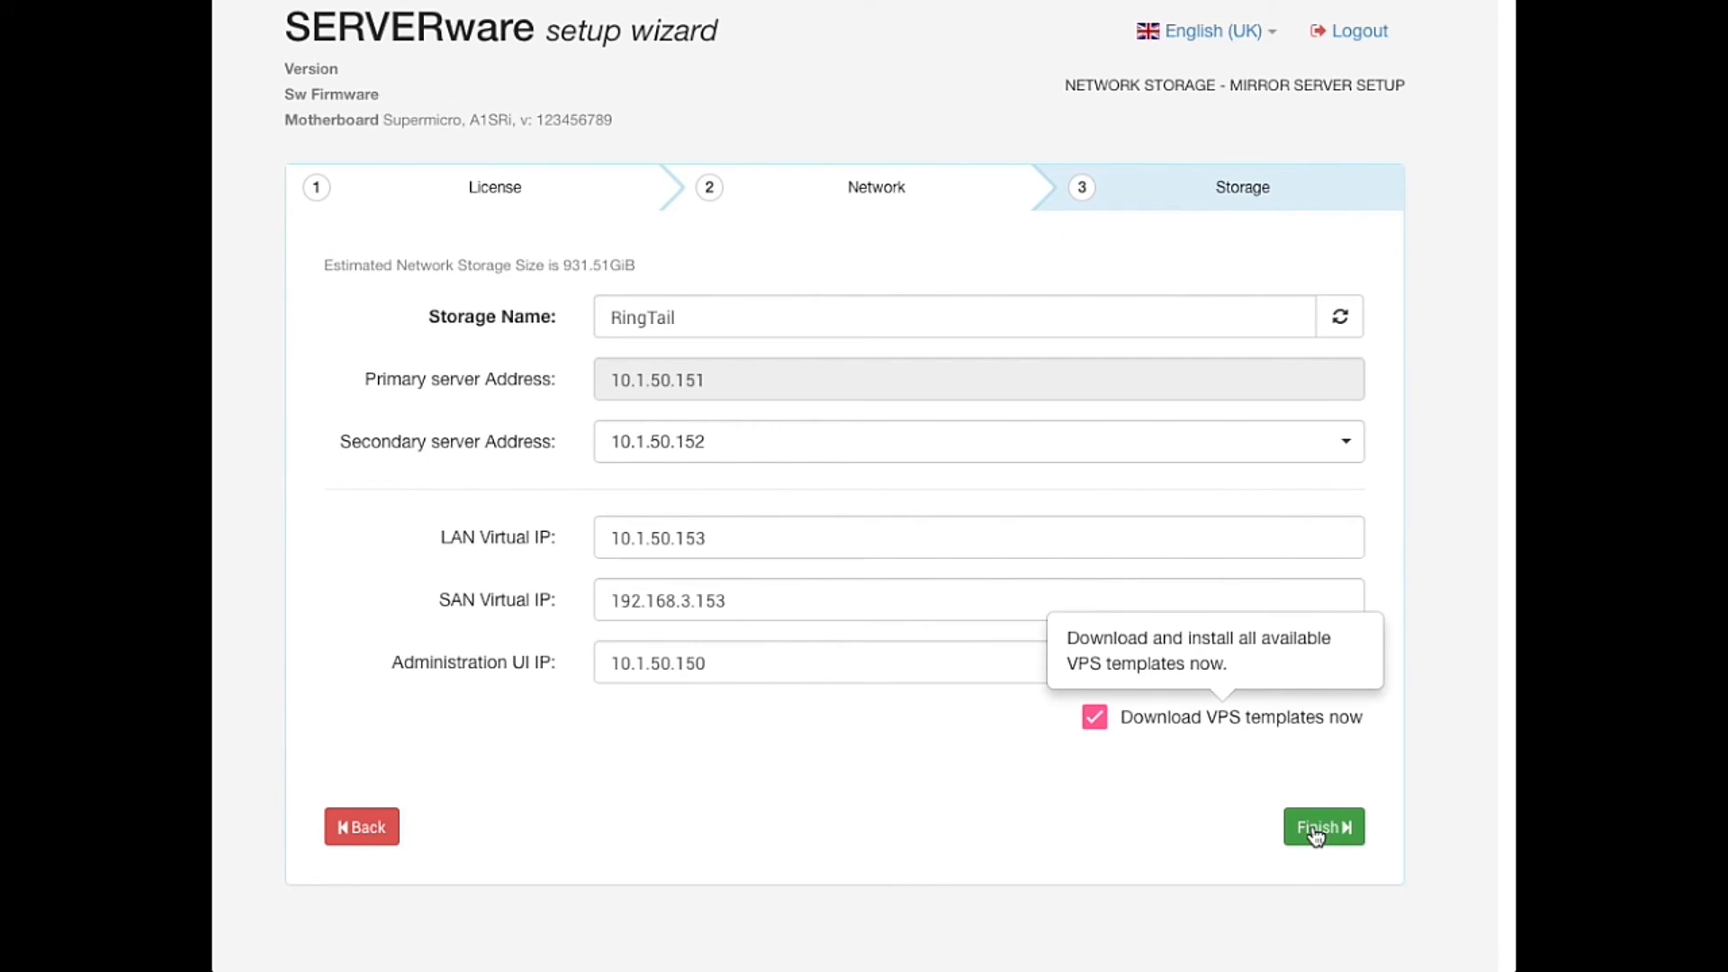
- Finish the setup and go to the SERVERware admin login page
click(1323, 827)
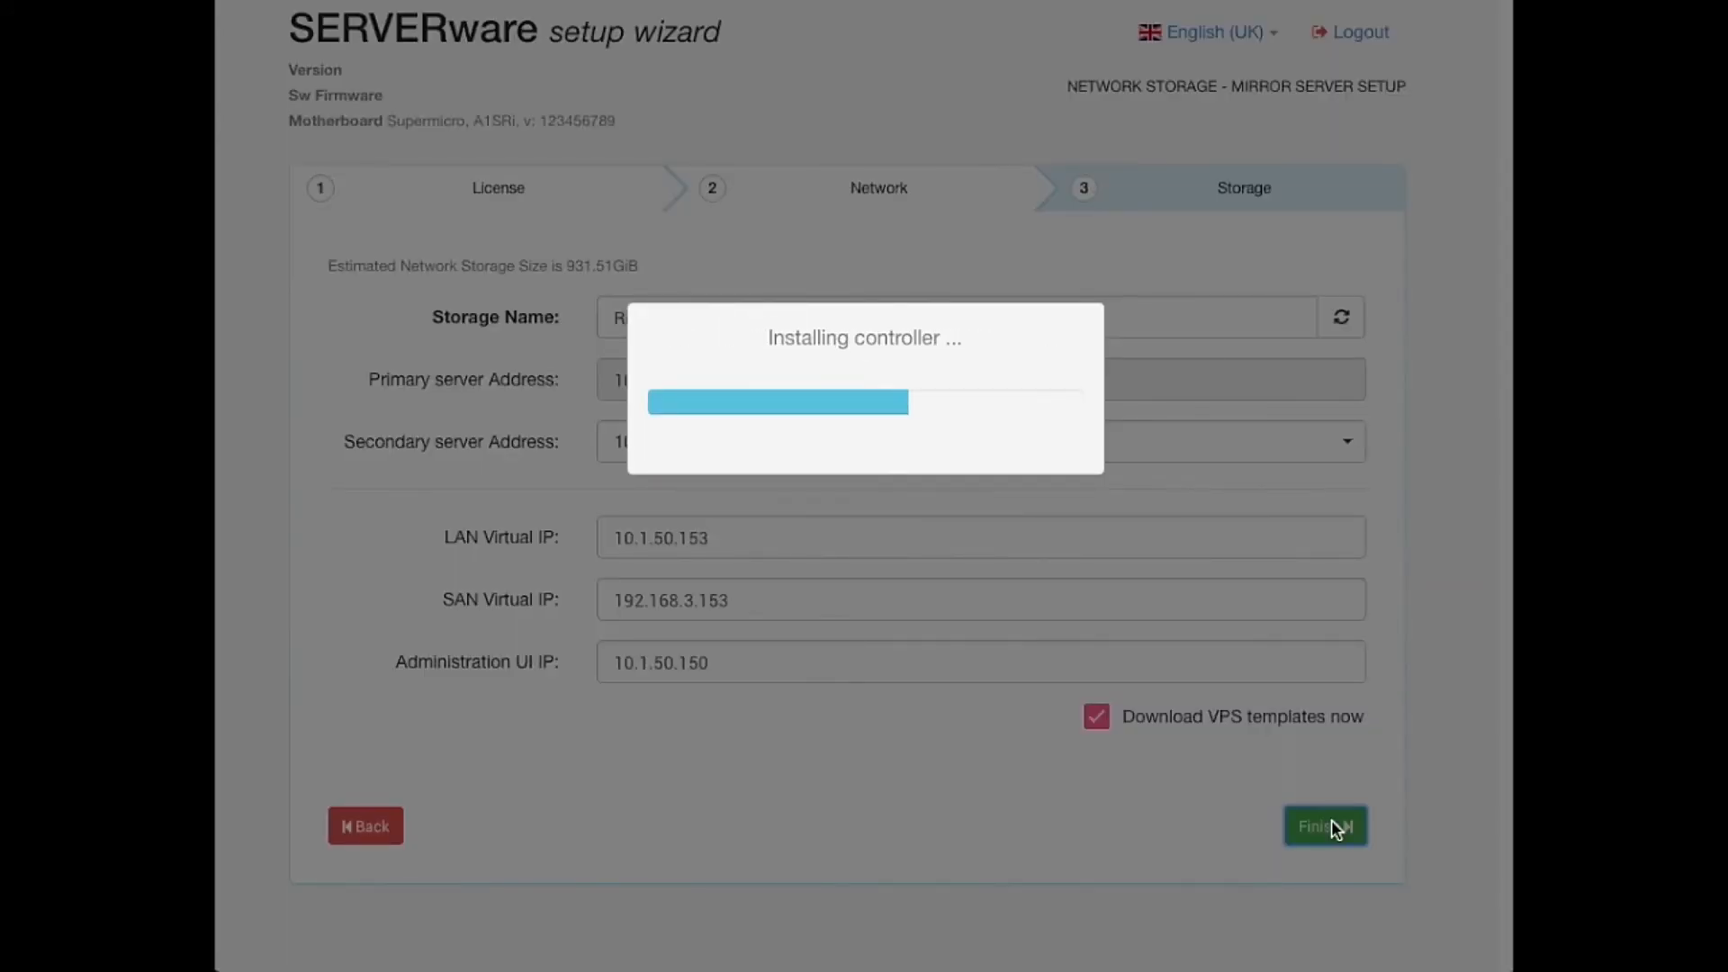
click(1325, 826)
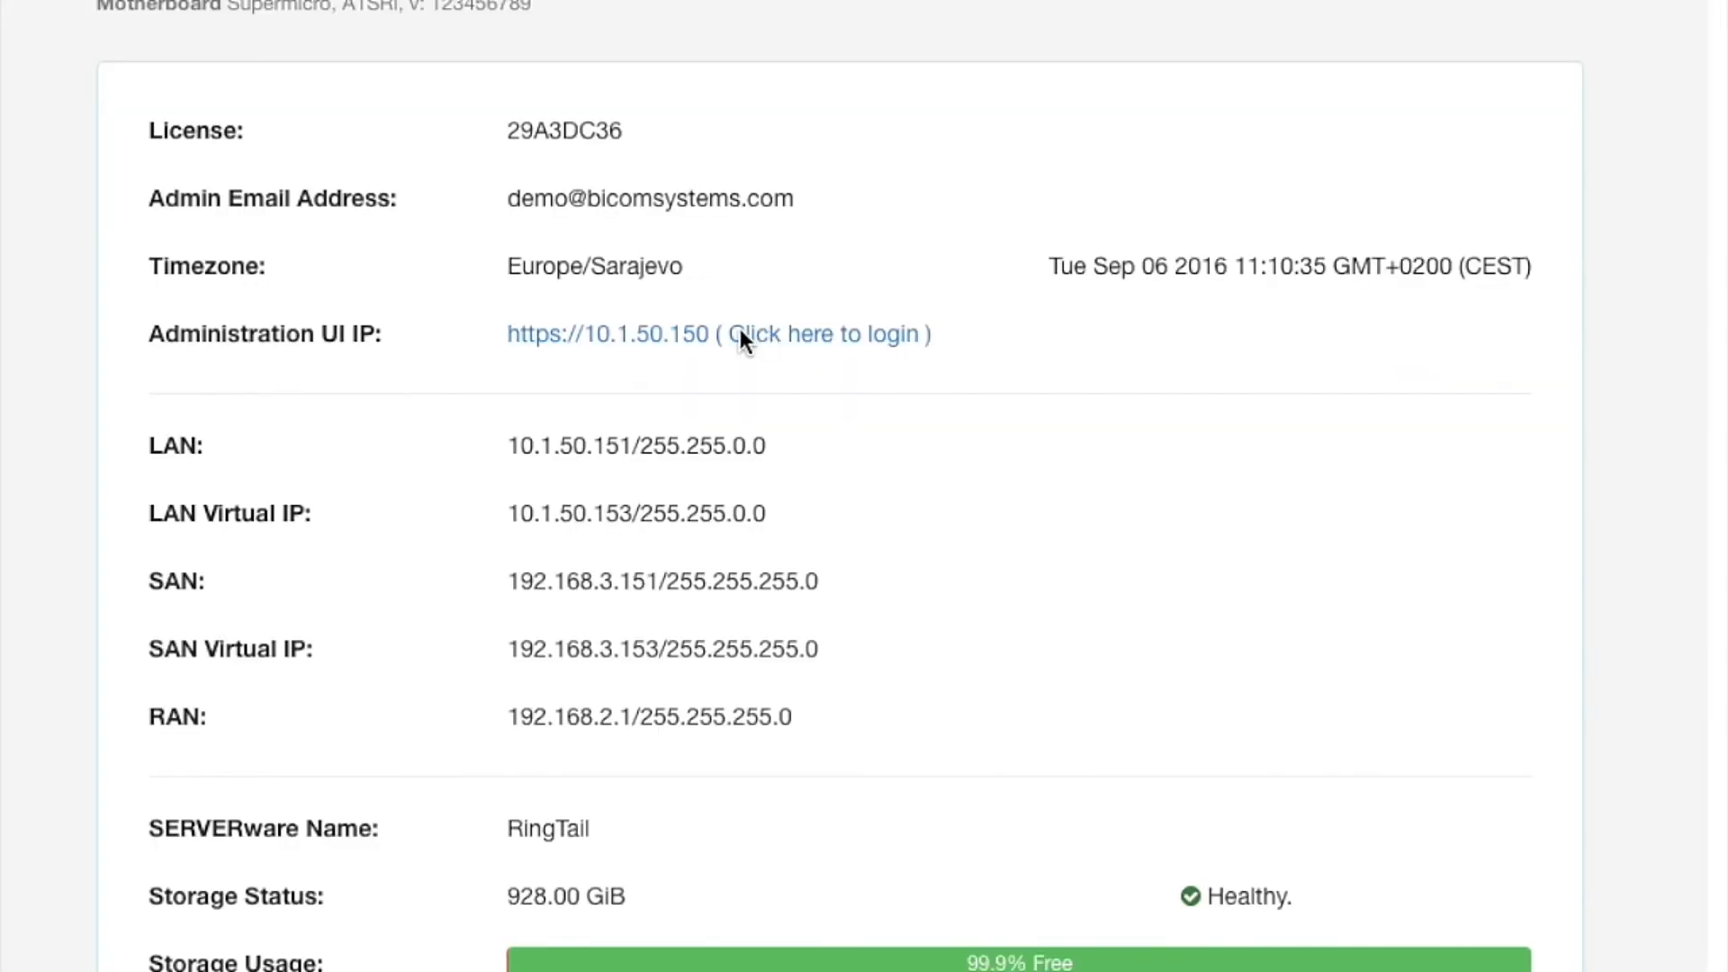
click(717, 335)
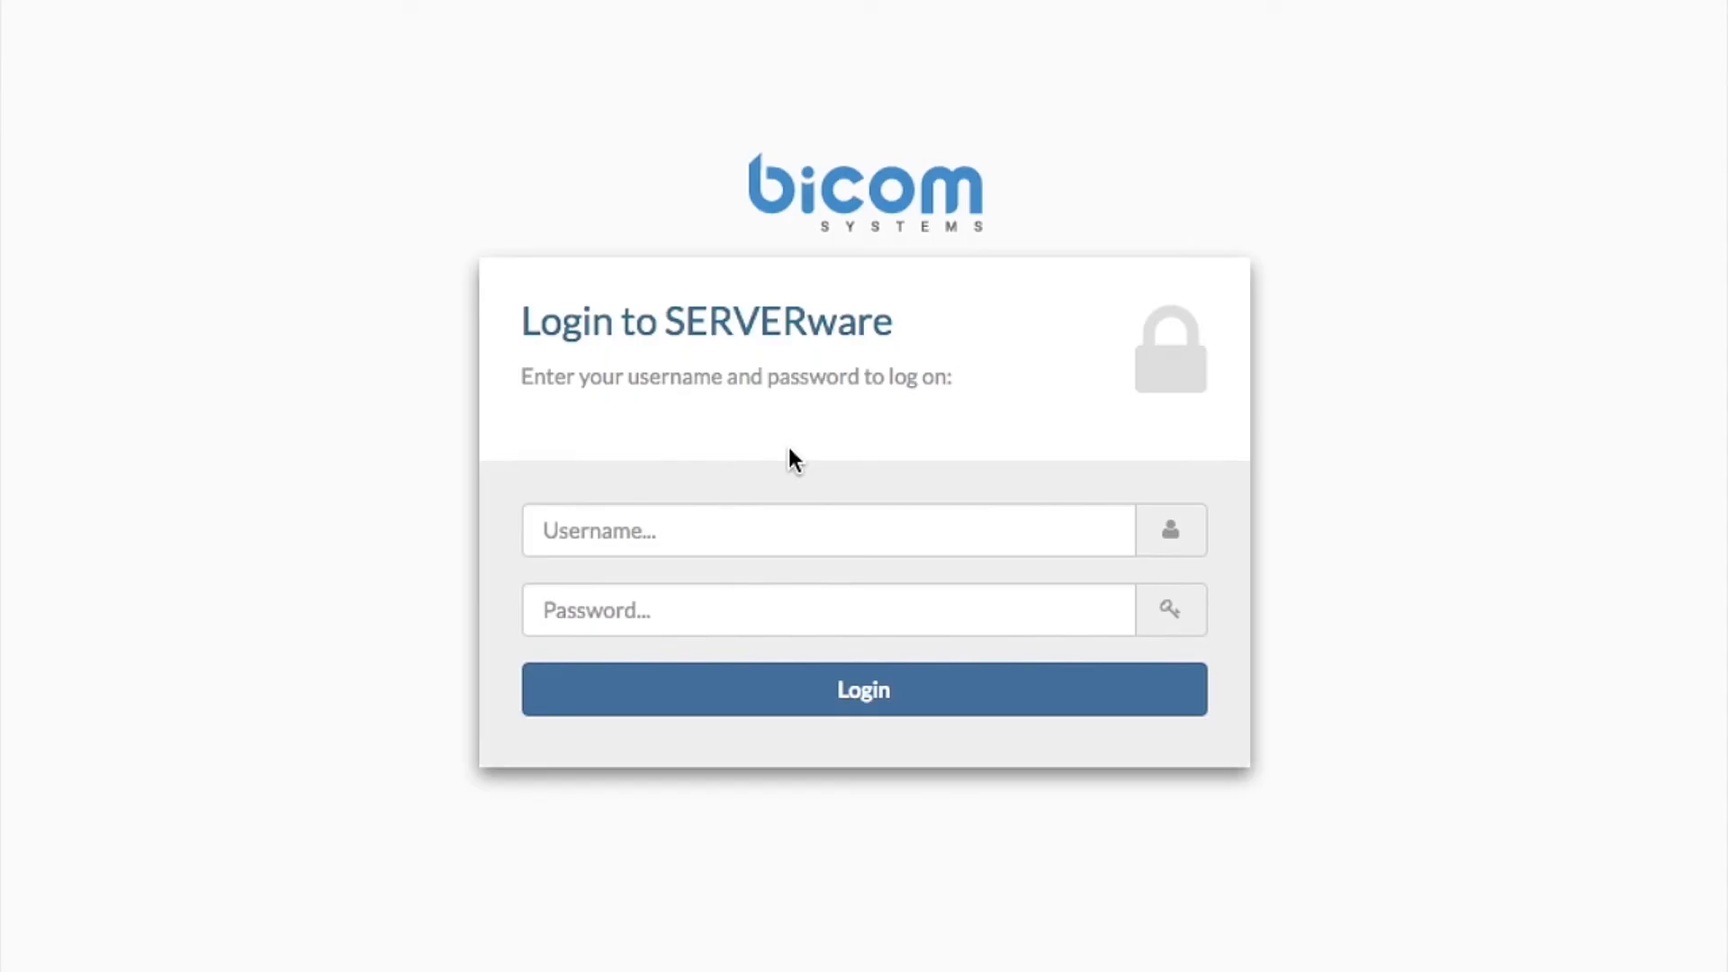
click(826, 529)
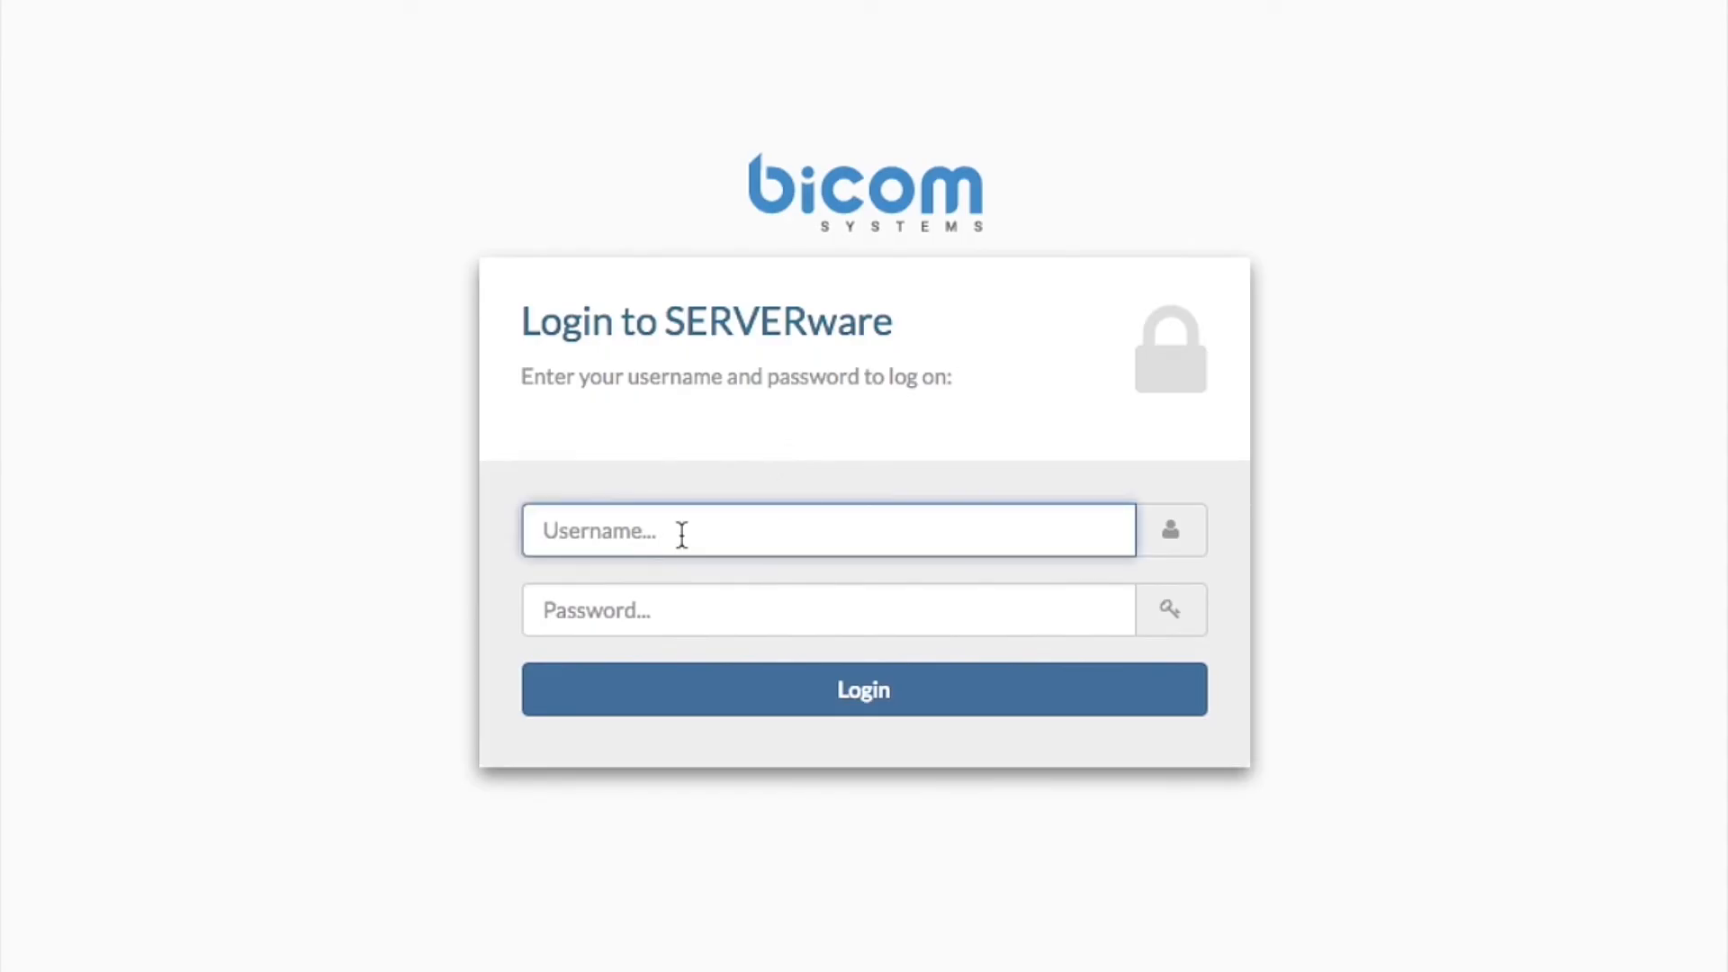